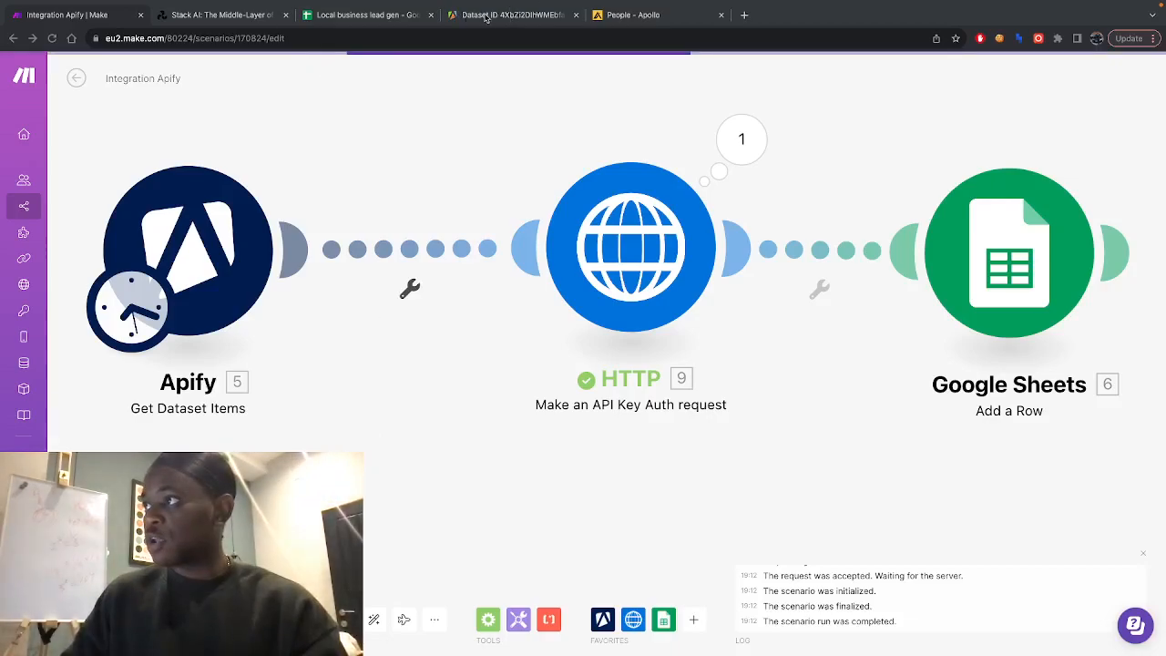
Review the scraped Apify lead dataset and the available Apify modules in Make
click(510, 15)
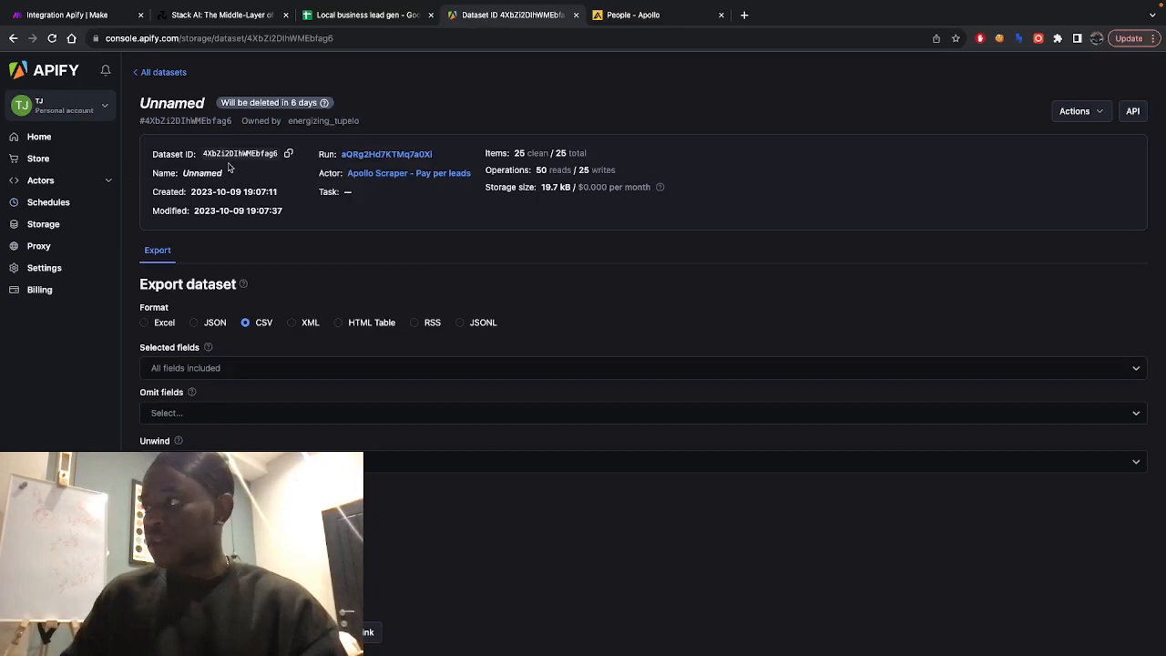
mouse_move(583, 139)
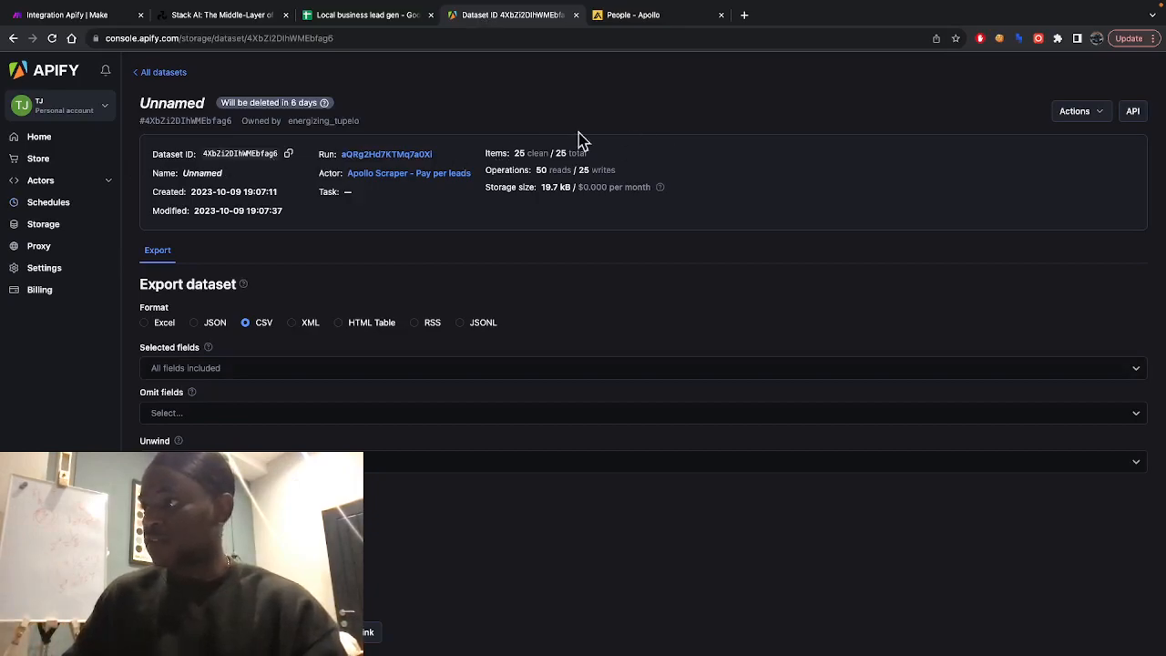
mouse_move(357, 241)
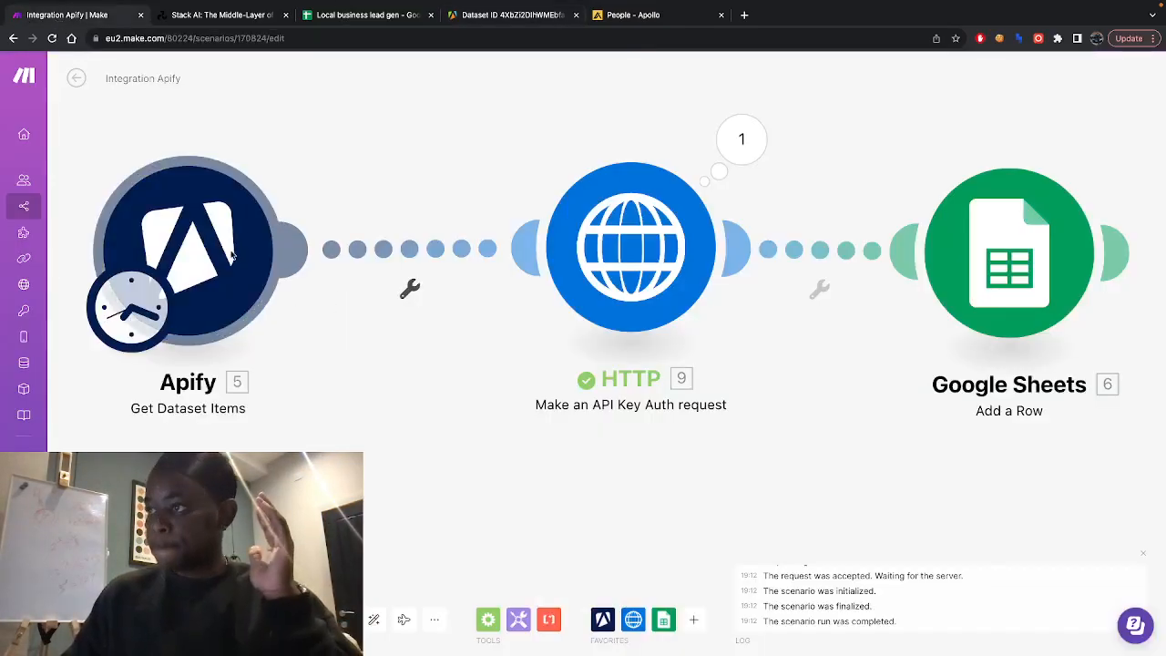
click(188, 250)
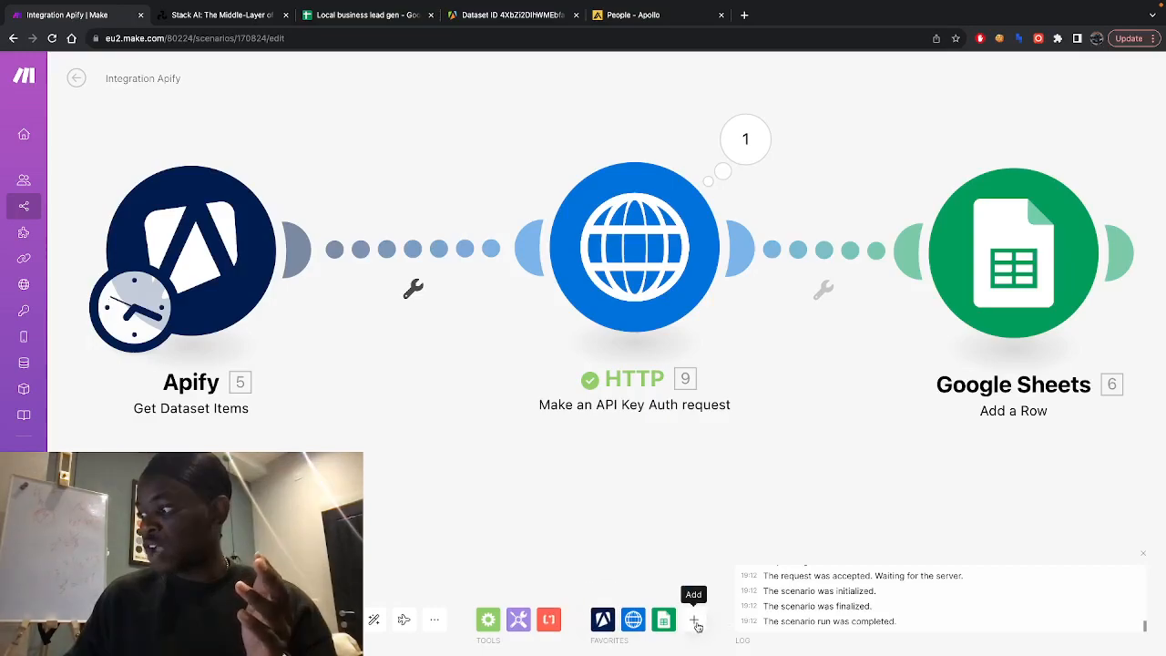
click(694, 619)
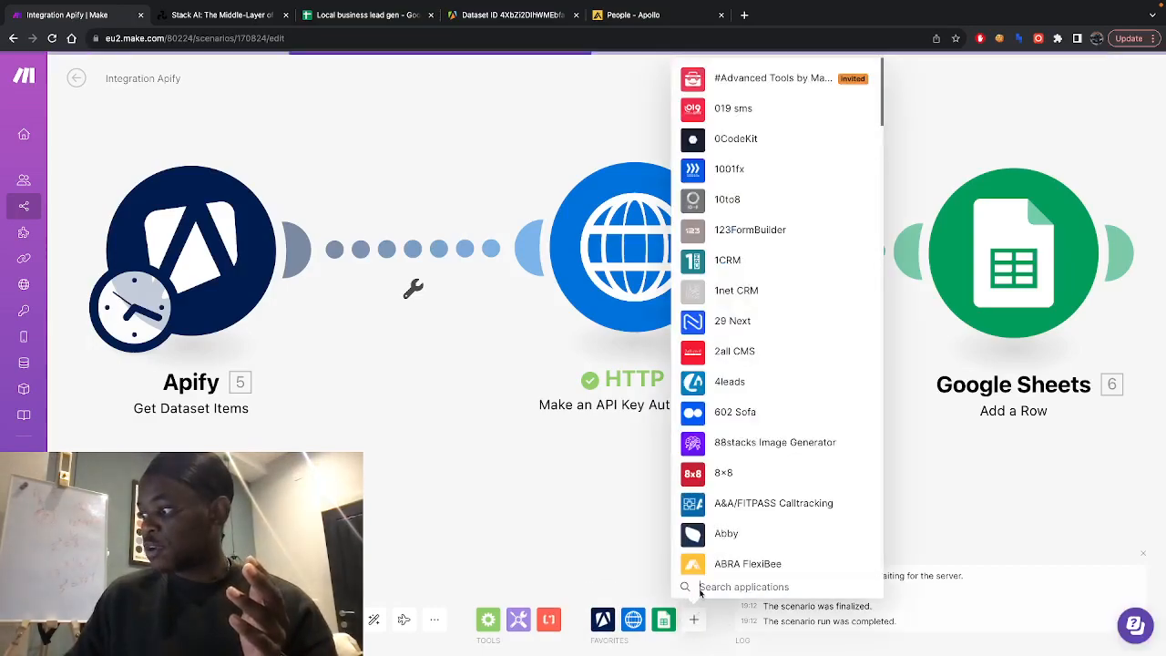
mouse_move(603, 619)
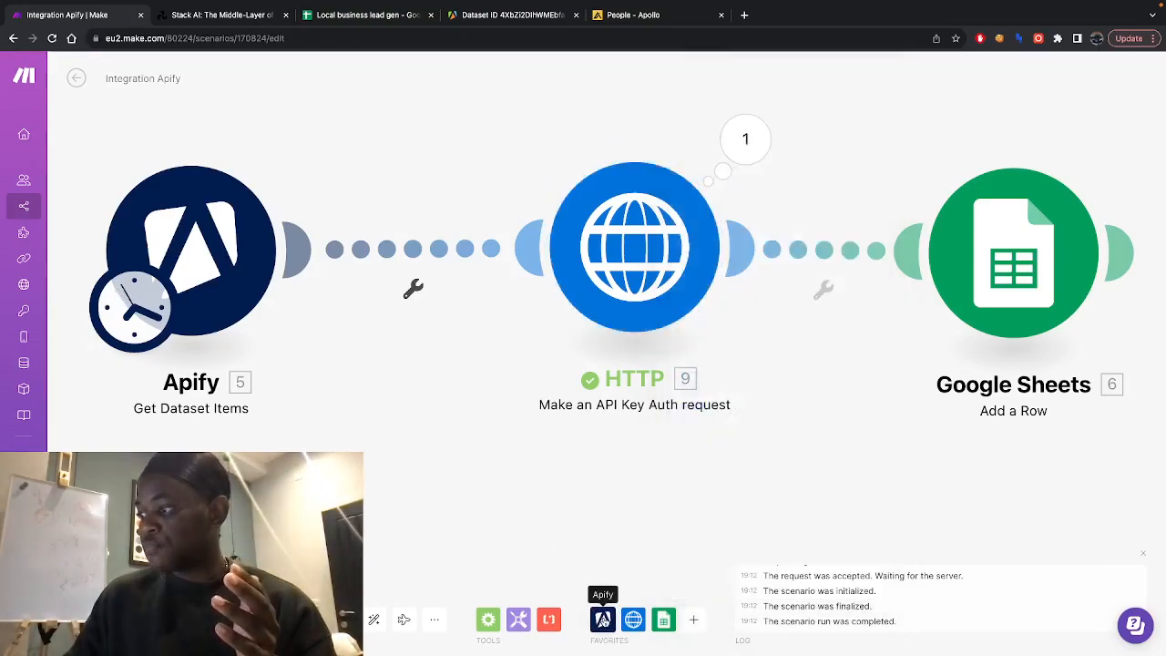
click(602, 620)
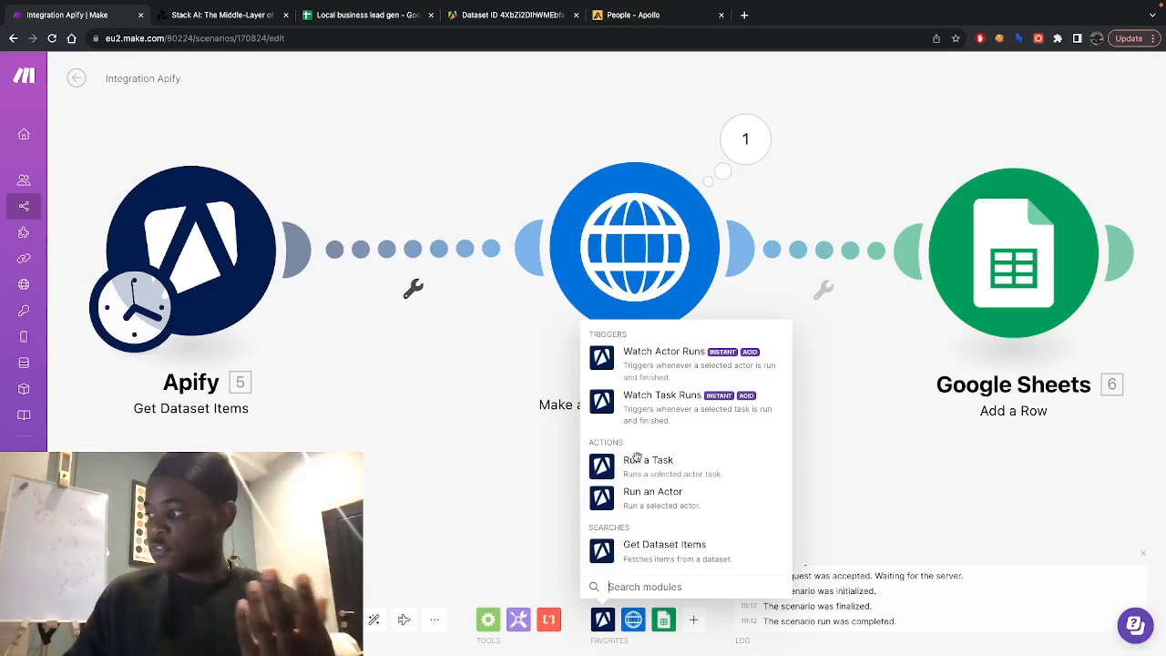
mouse_move(633, 498)
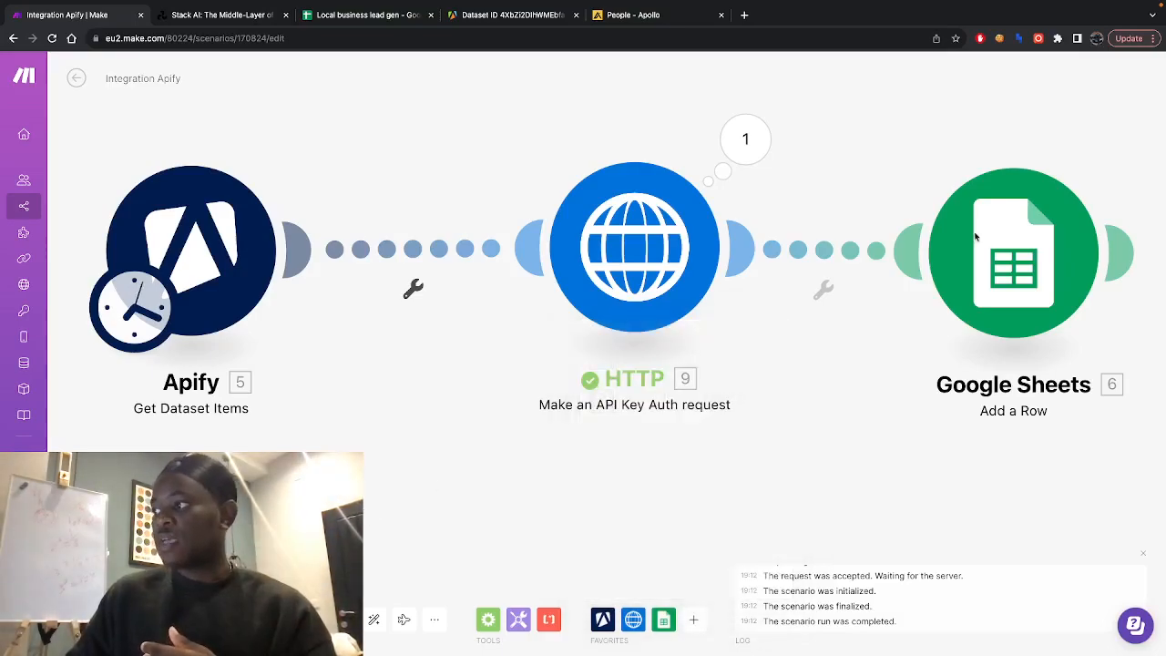
mouse_move(471, 402)
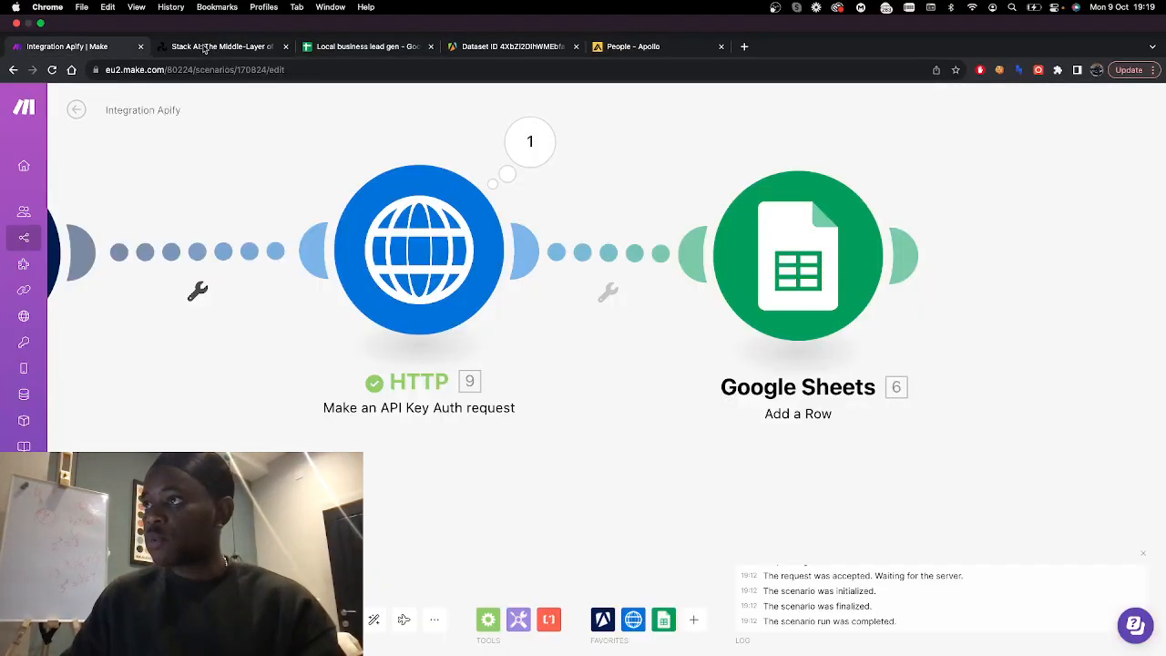
Review the Stack AI OpenAI cold-email workflow and open its Export Builder
click(223, 47)
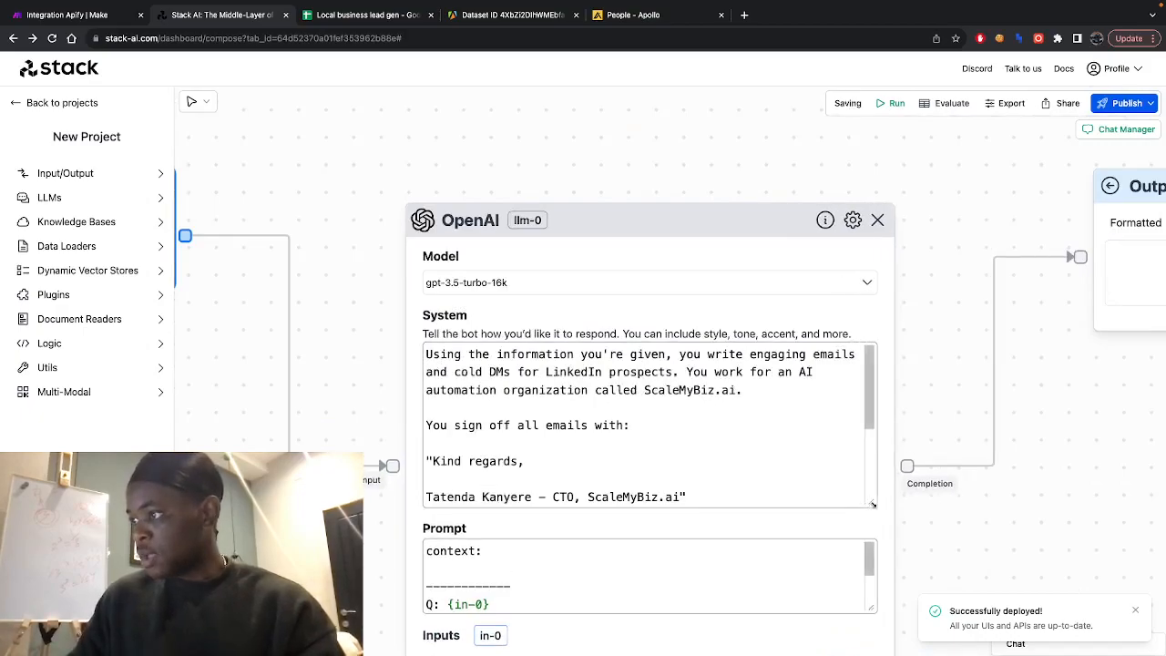
click(463, 363)
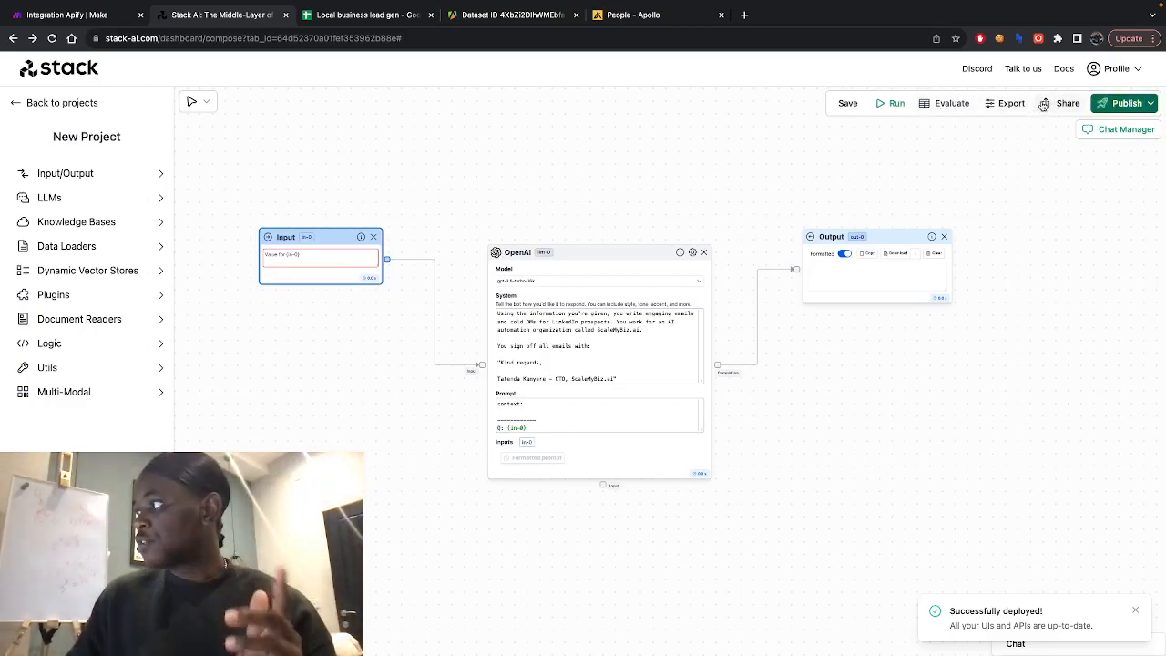
click(1067, 103)
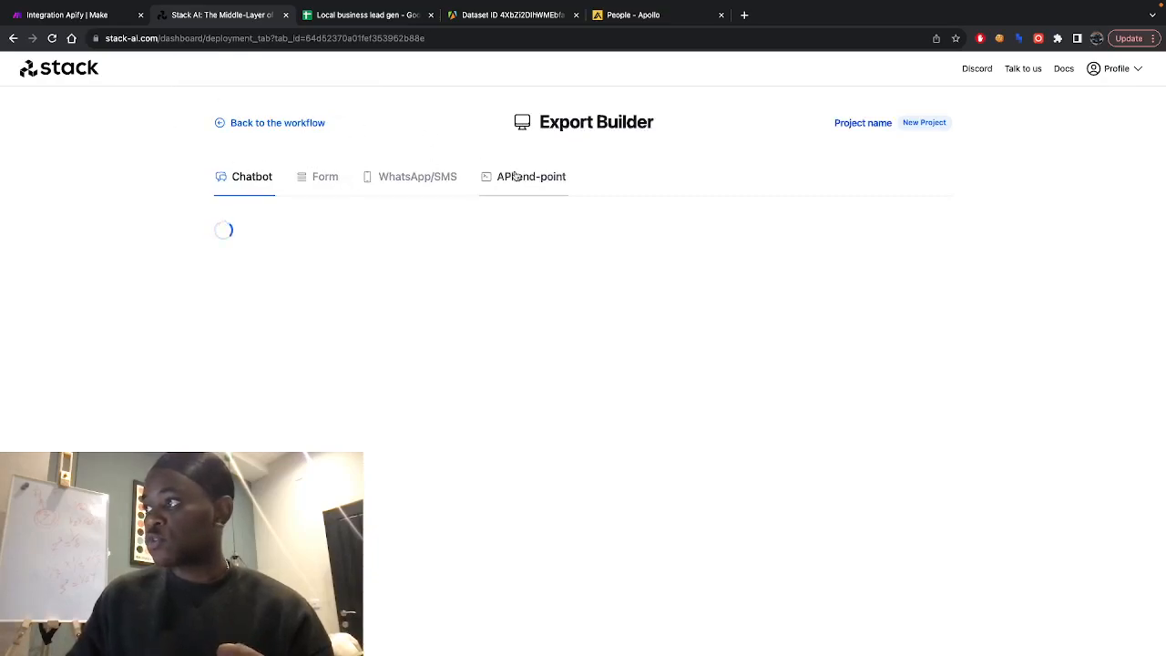
Show the Stack AI workflow as an API end-point in the Export Builder
click(531, 176)
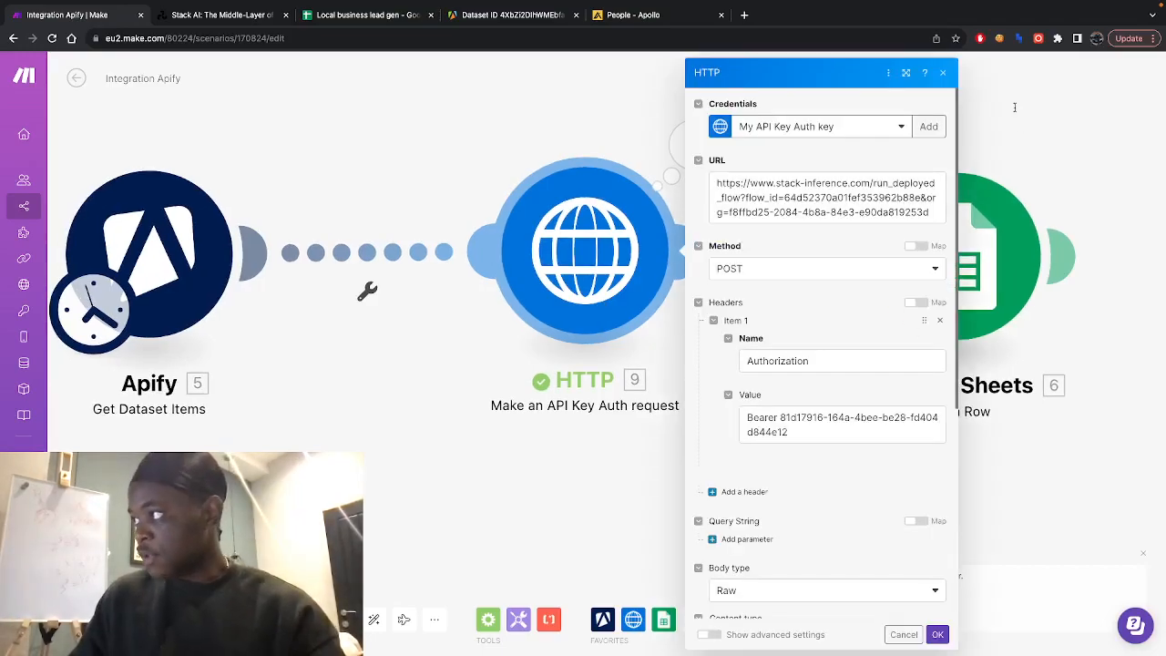
click(825, 196)
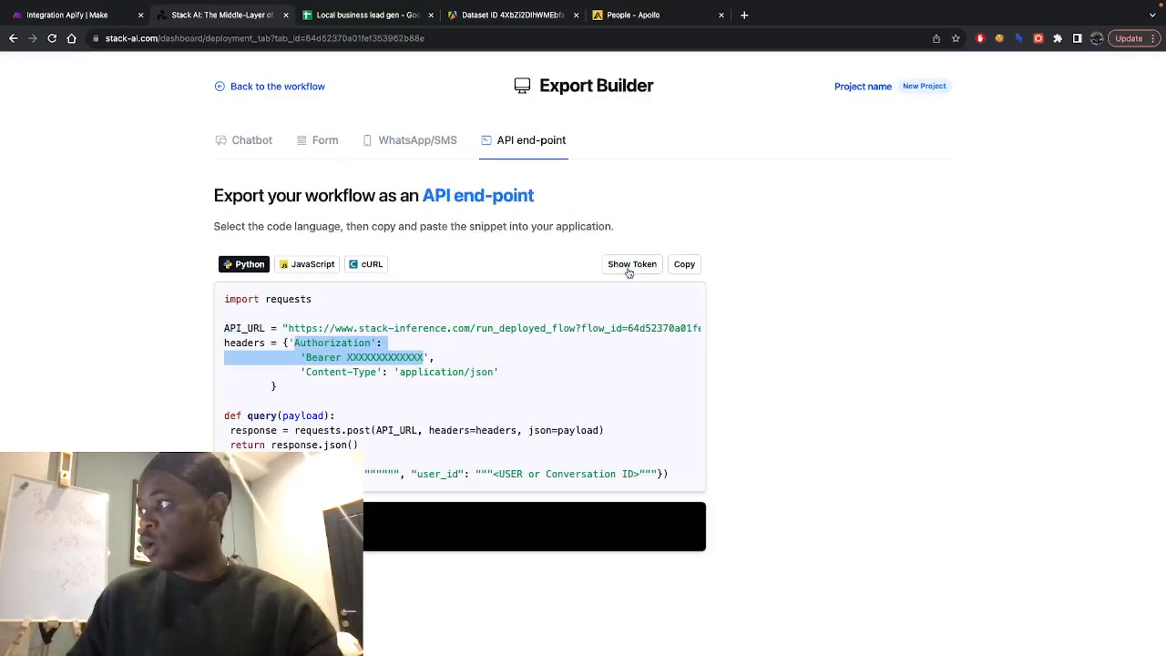
click(632, 264)
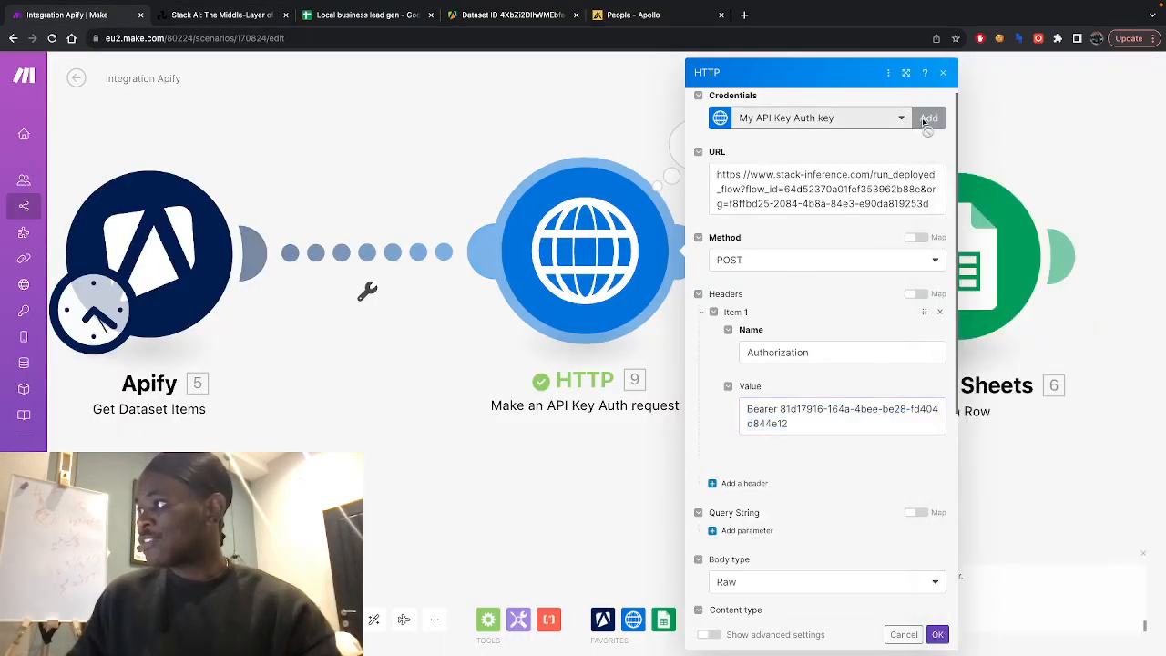
click(929, 118)
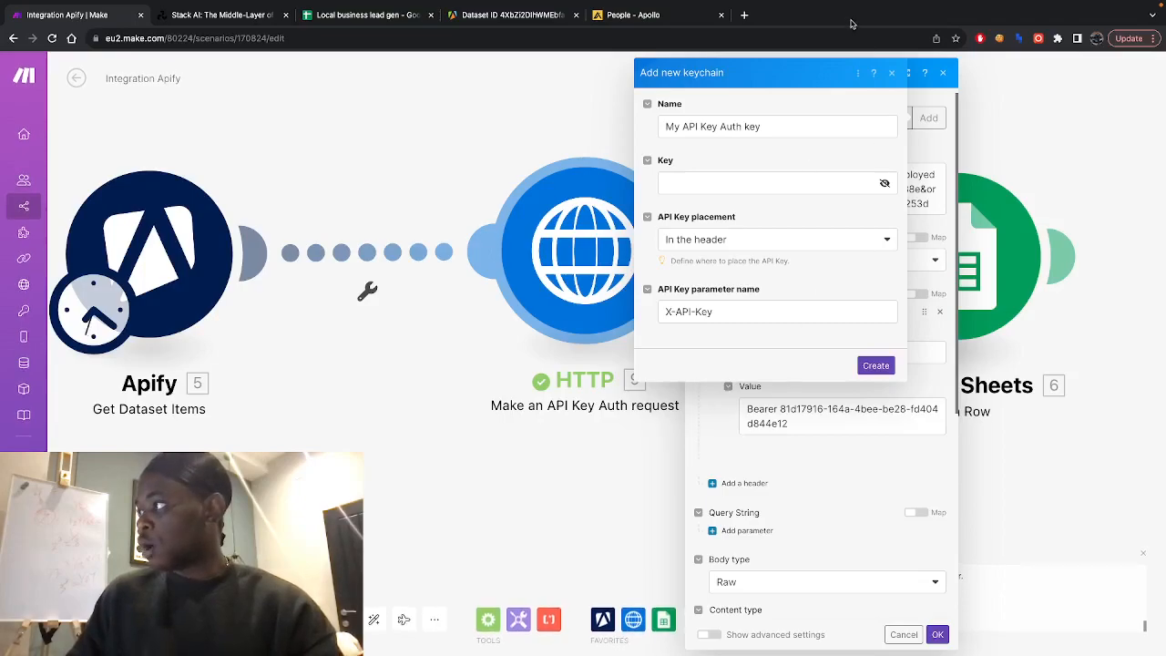
click(874, 366)
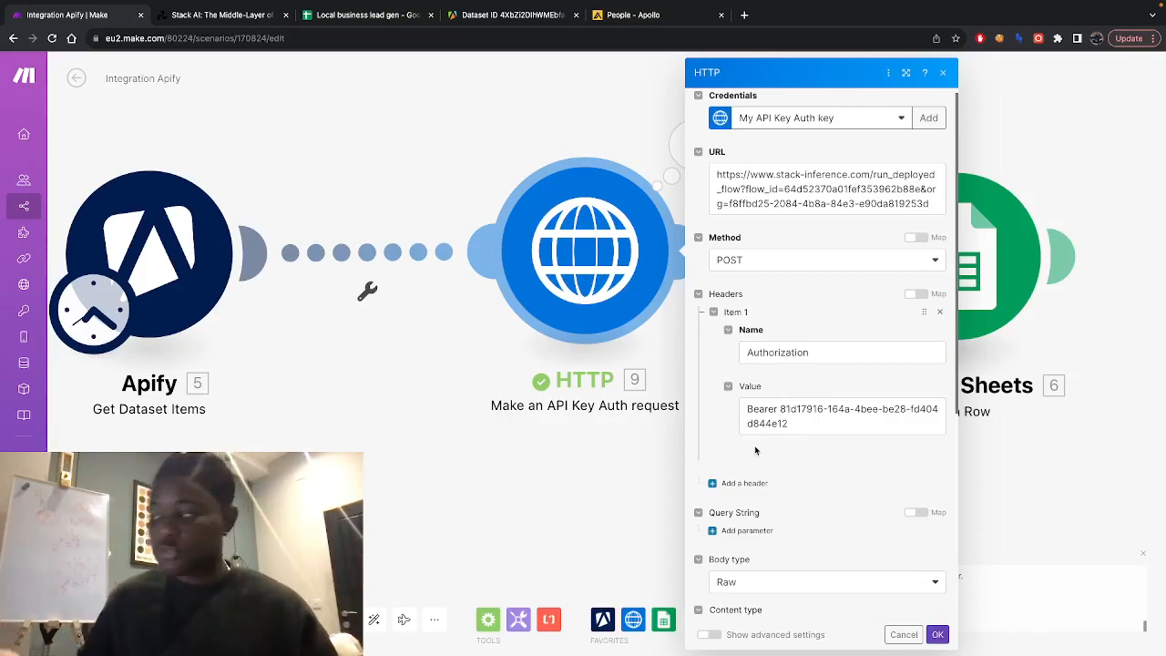
Set the HTTP request content type to JSON (application/json)
scroll(down, 3)
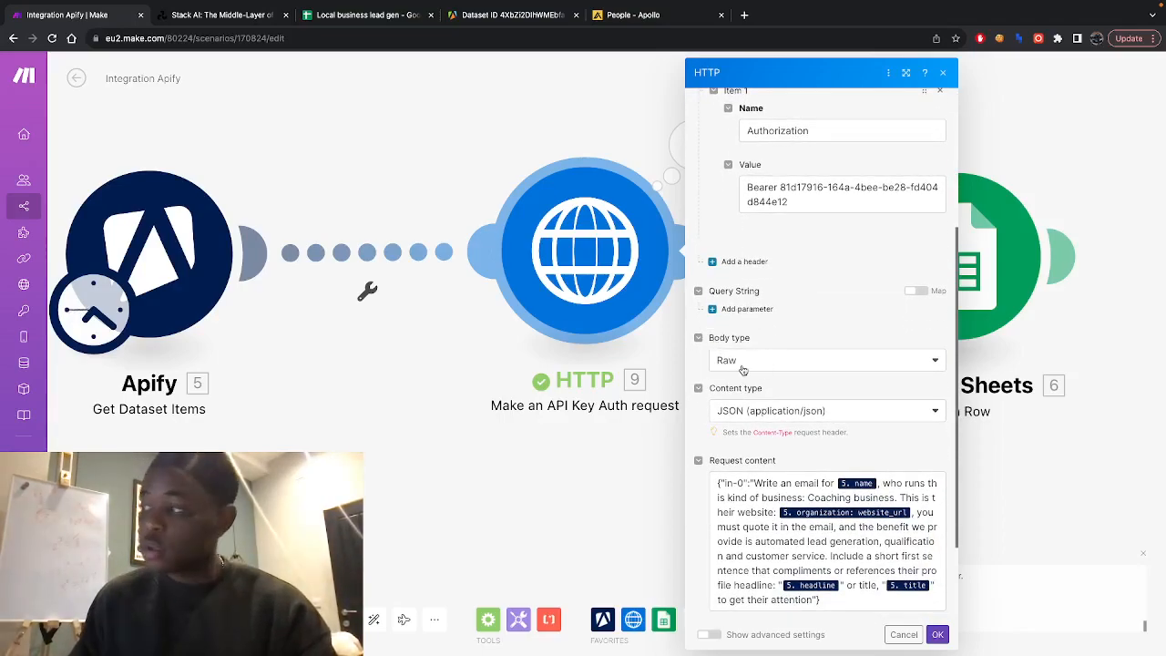
scroll(down, 3)
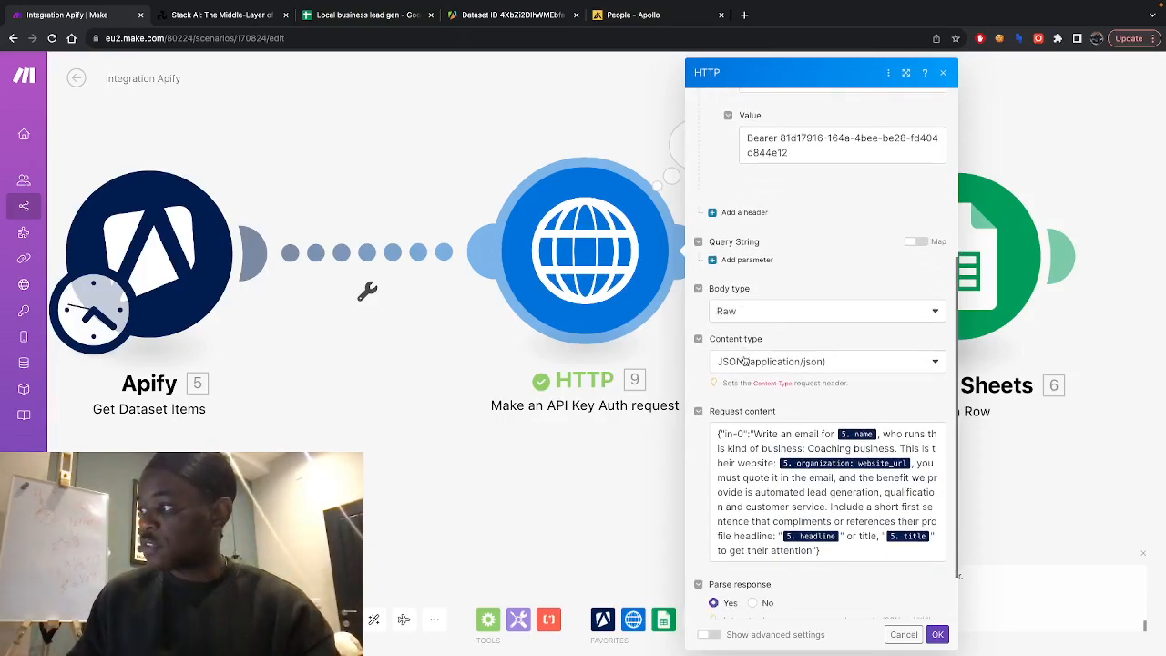
click(825, 362)
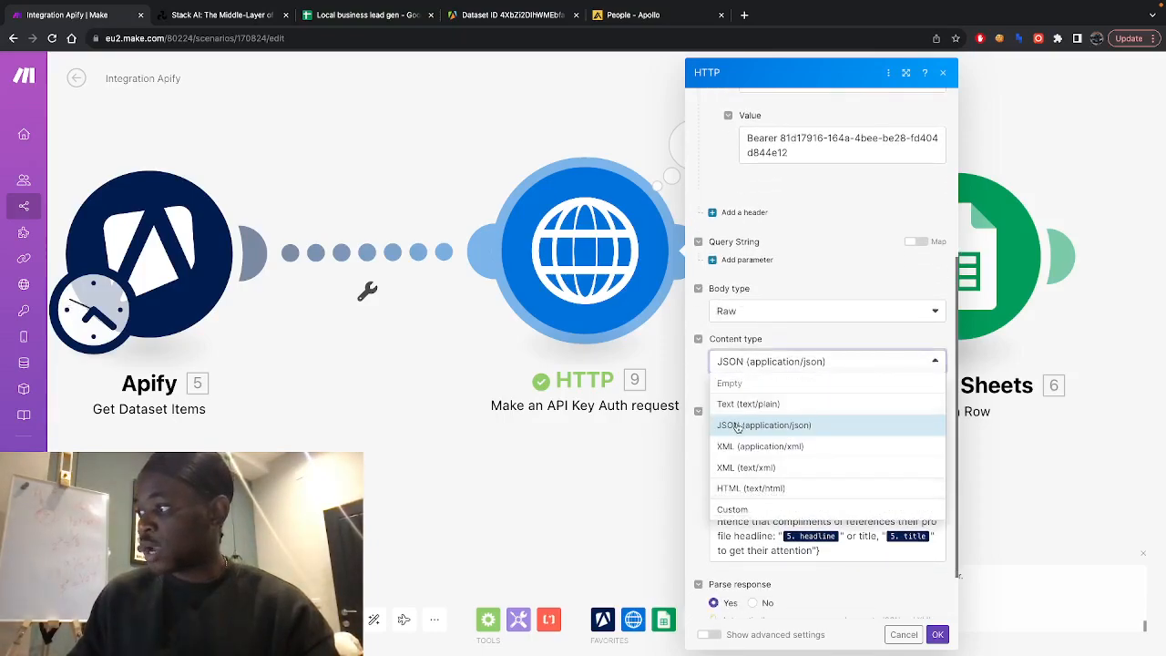
click(763, 425)
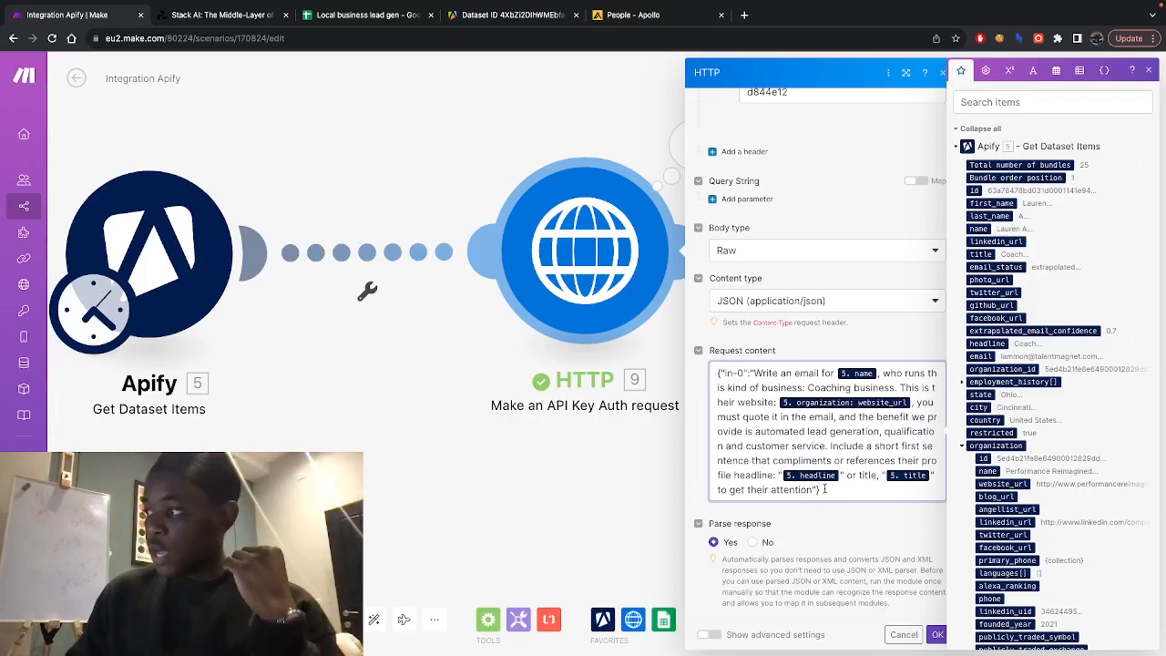
Swap the double quotes around 5. headline and 5. title for single quotes
drag(731, 410, 820, 491)
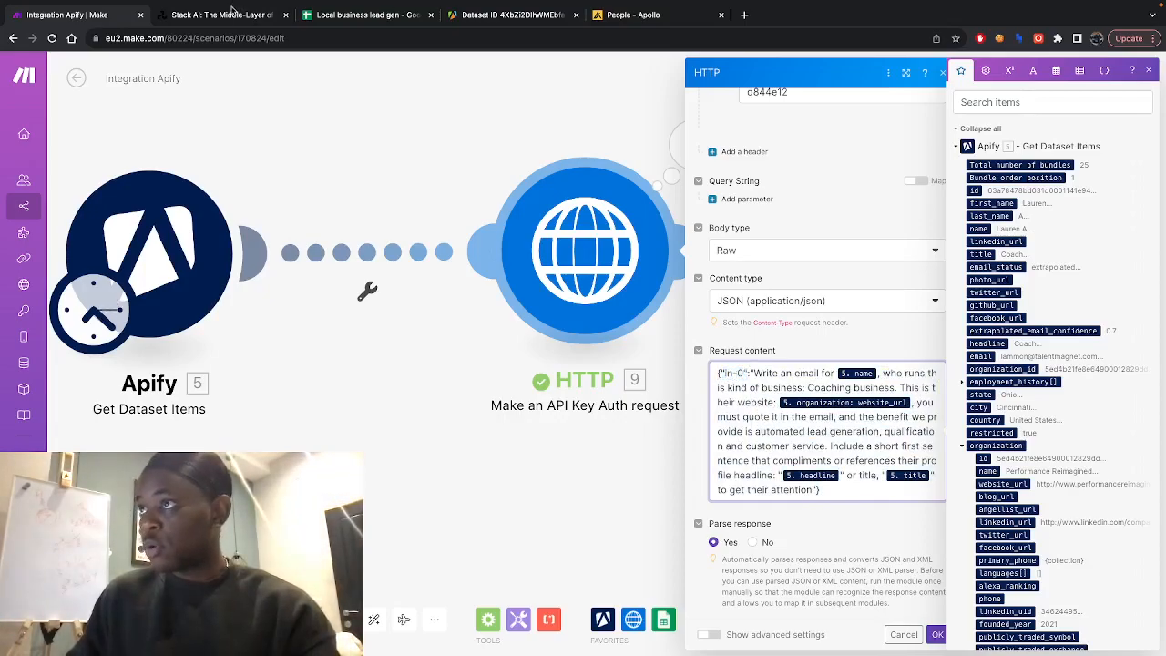
click(223, 15)
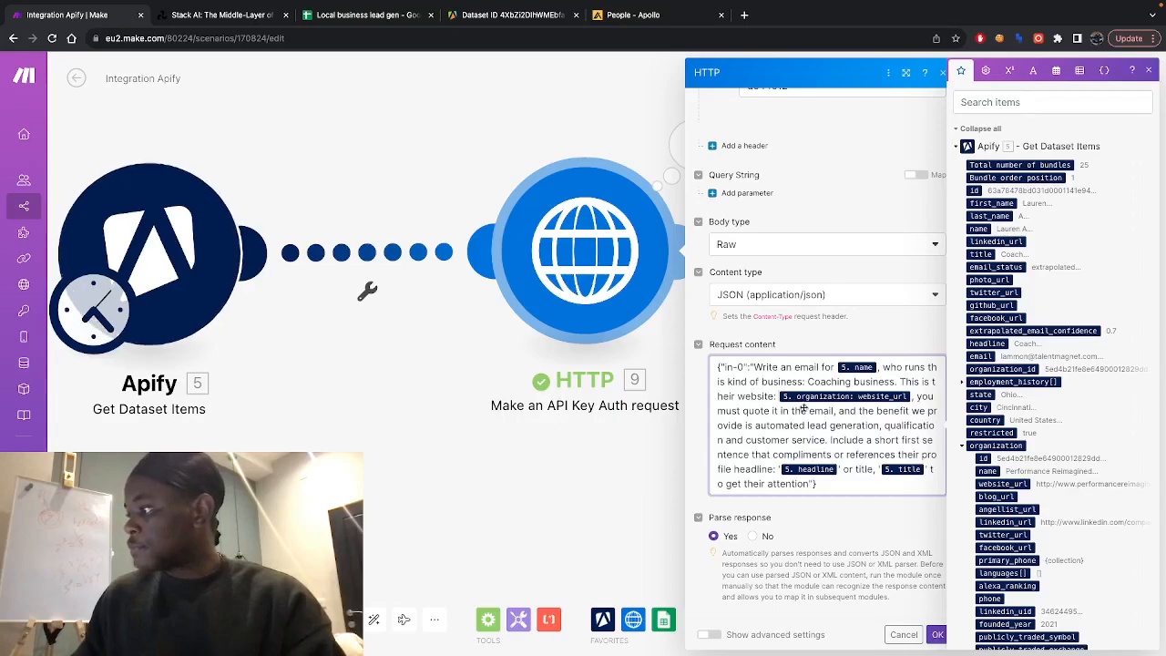
mouse_move(884, 397)
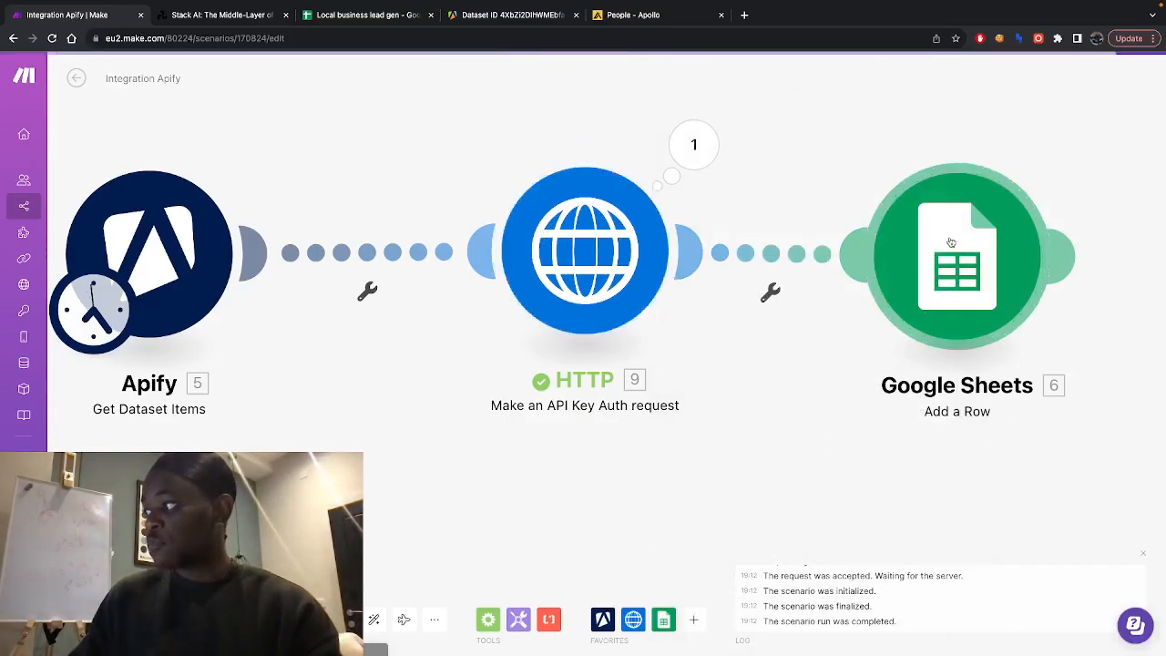
Map the HTTP output 9.data.out-0 into column E of the Google Sheets row
click(957, 254)
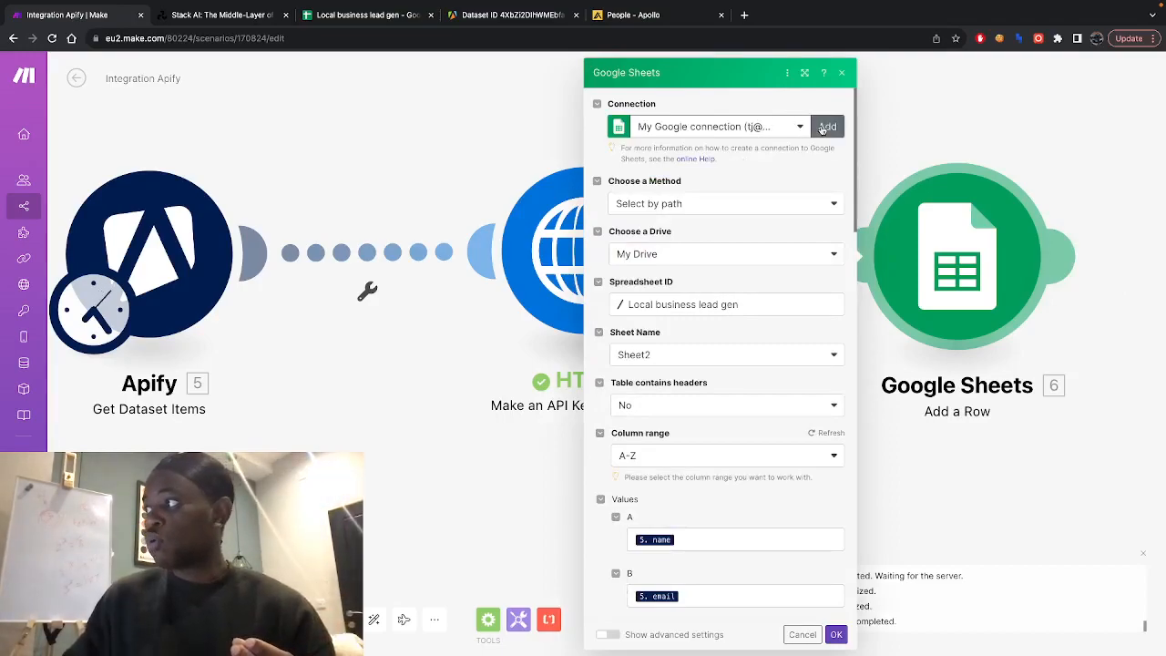
click(827, 126)
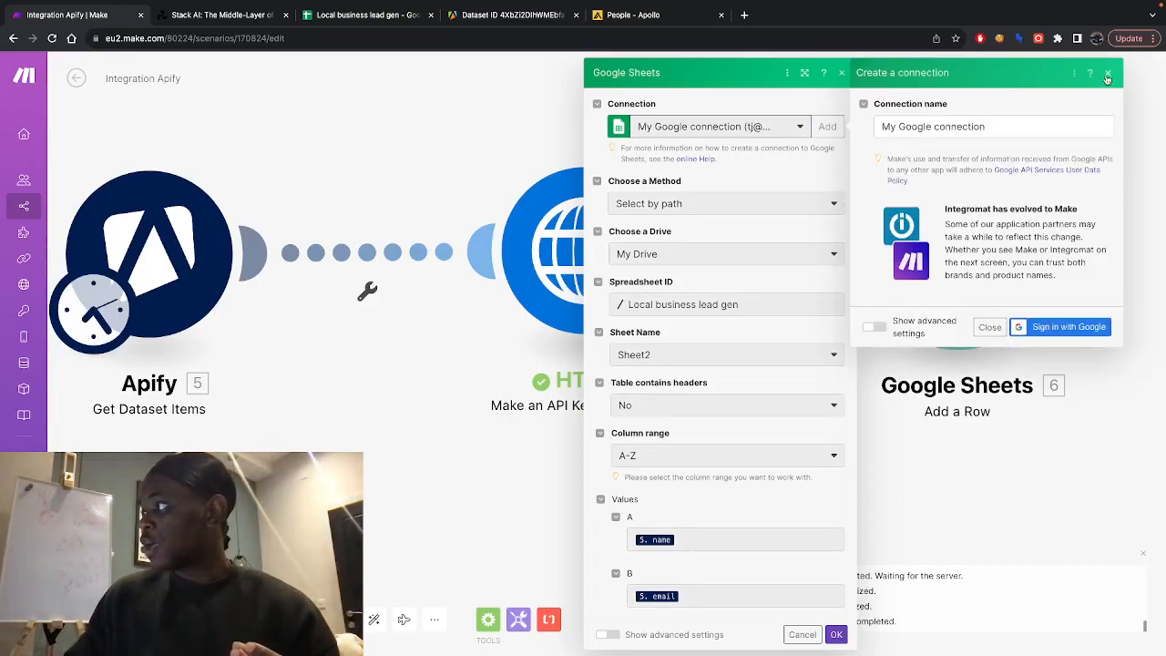
click(1108, 73)
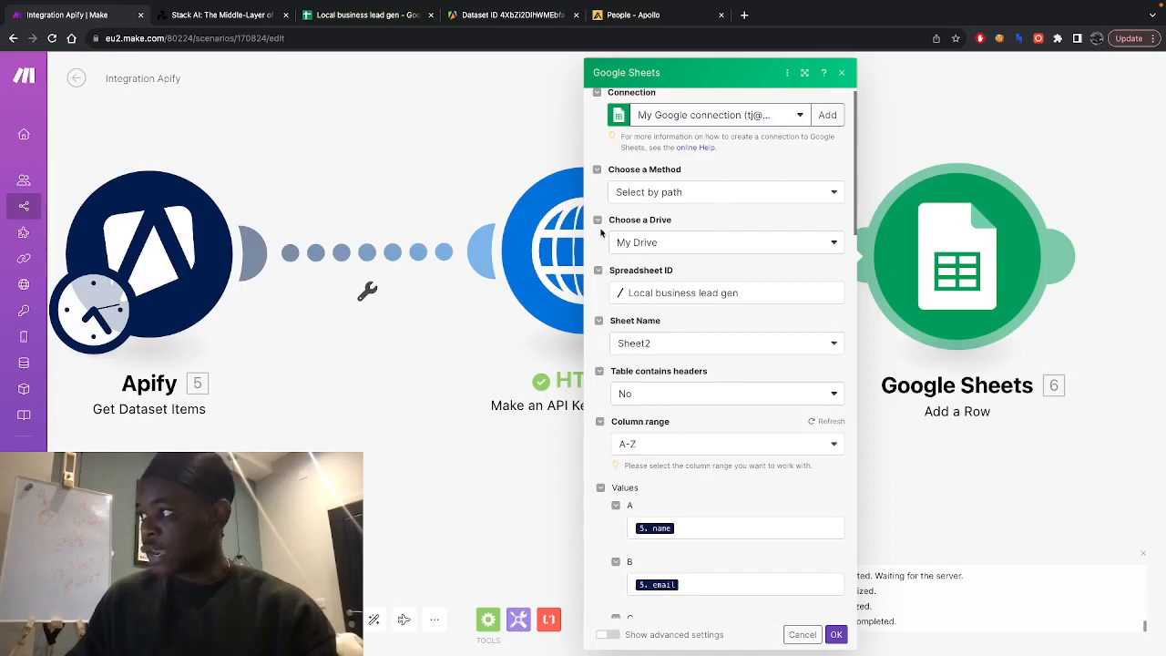
scroll(down, 3)
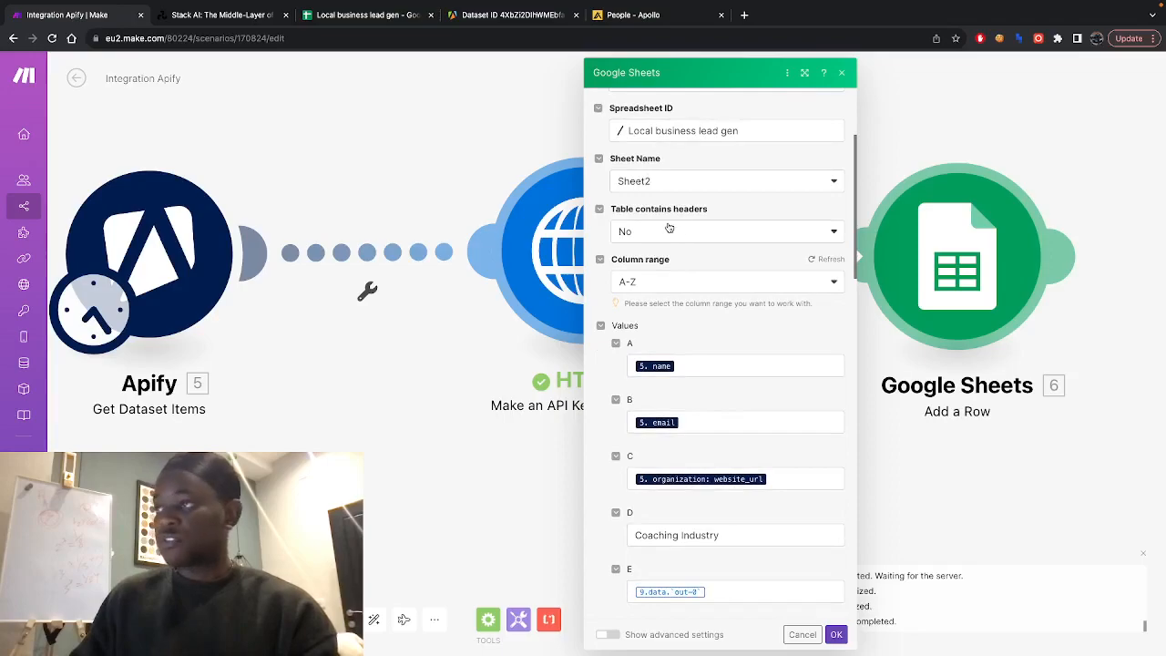
scroll(down, 3)
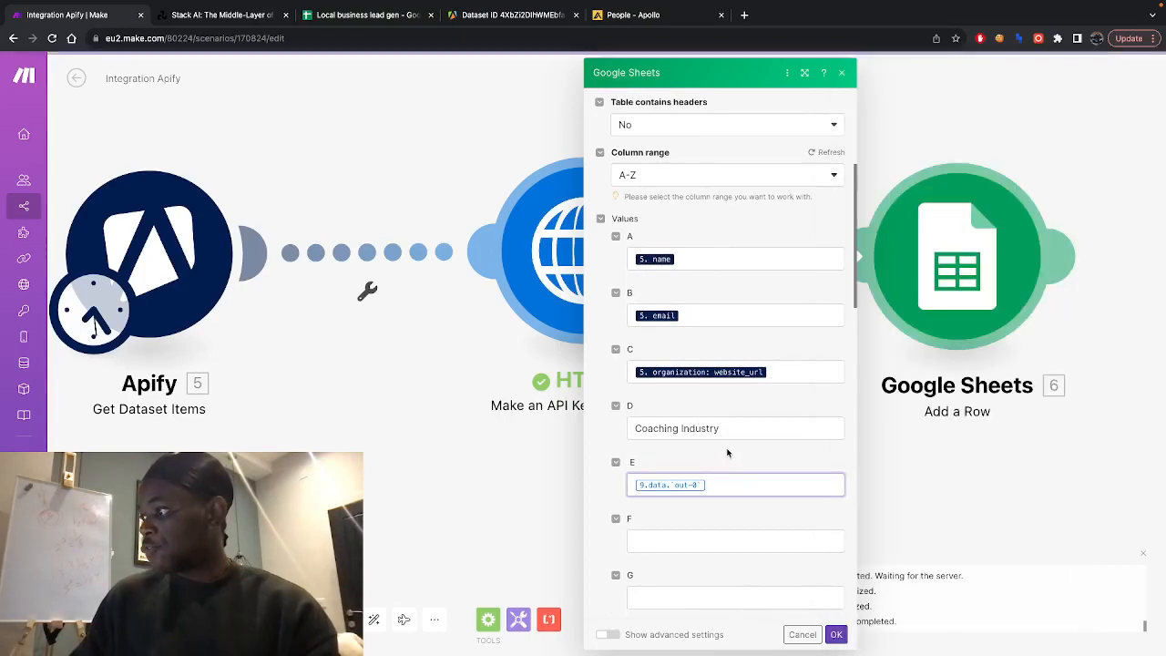
click(735, 492)
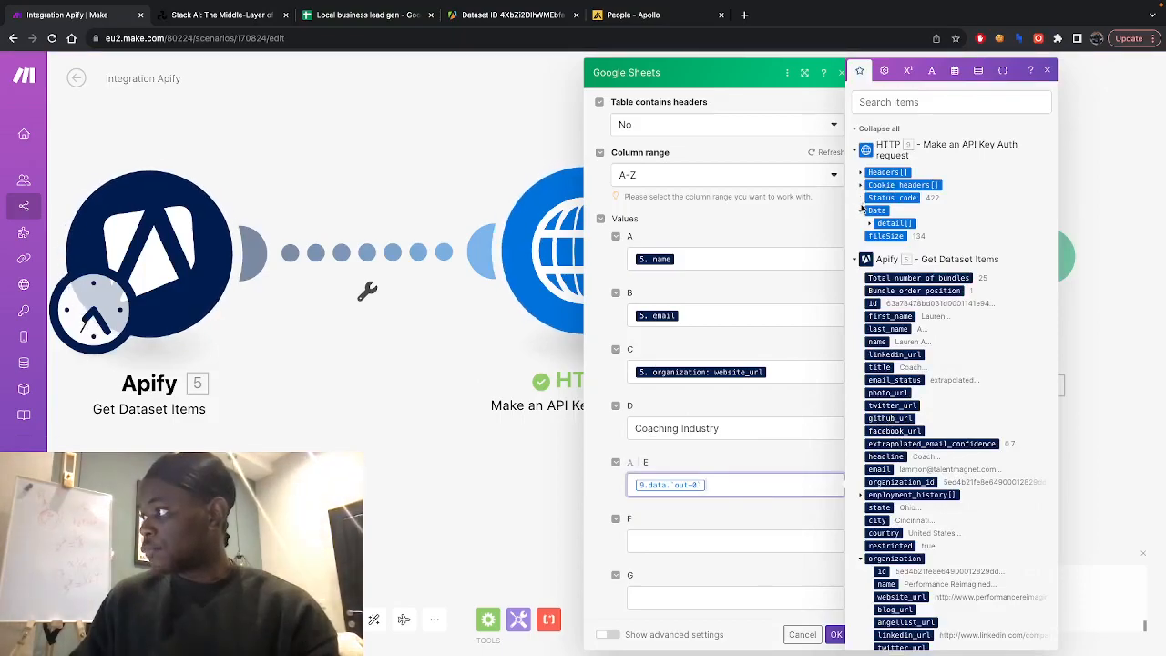
click(895, 223)
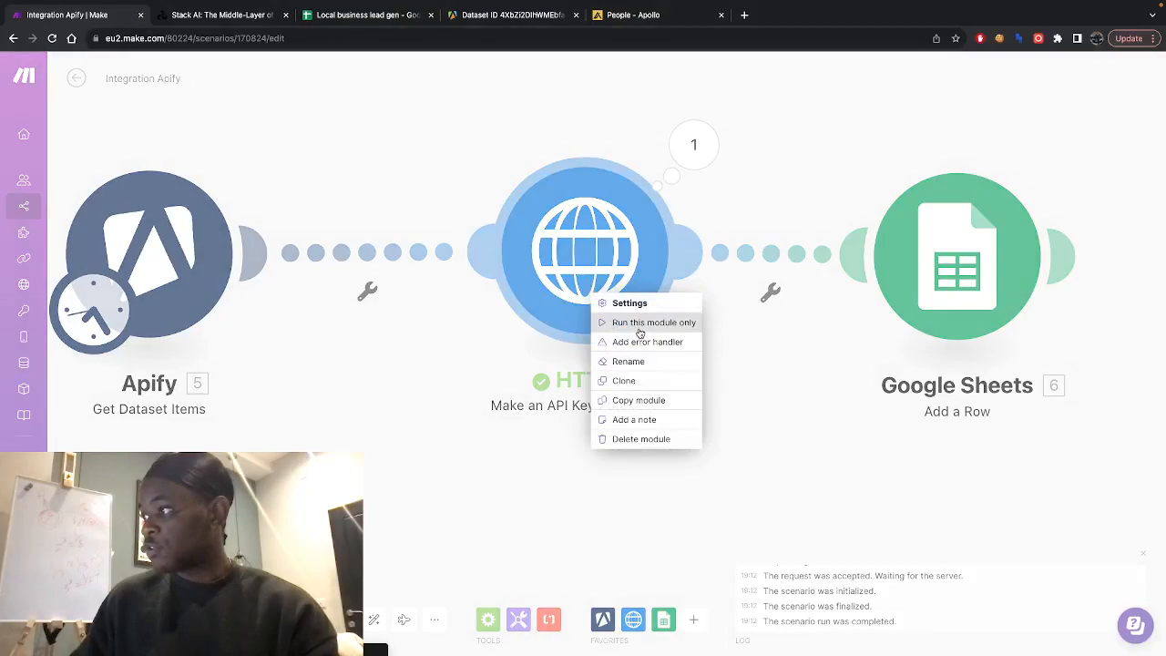
click(654, 321)
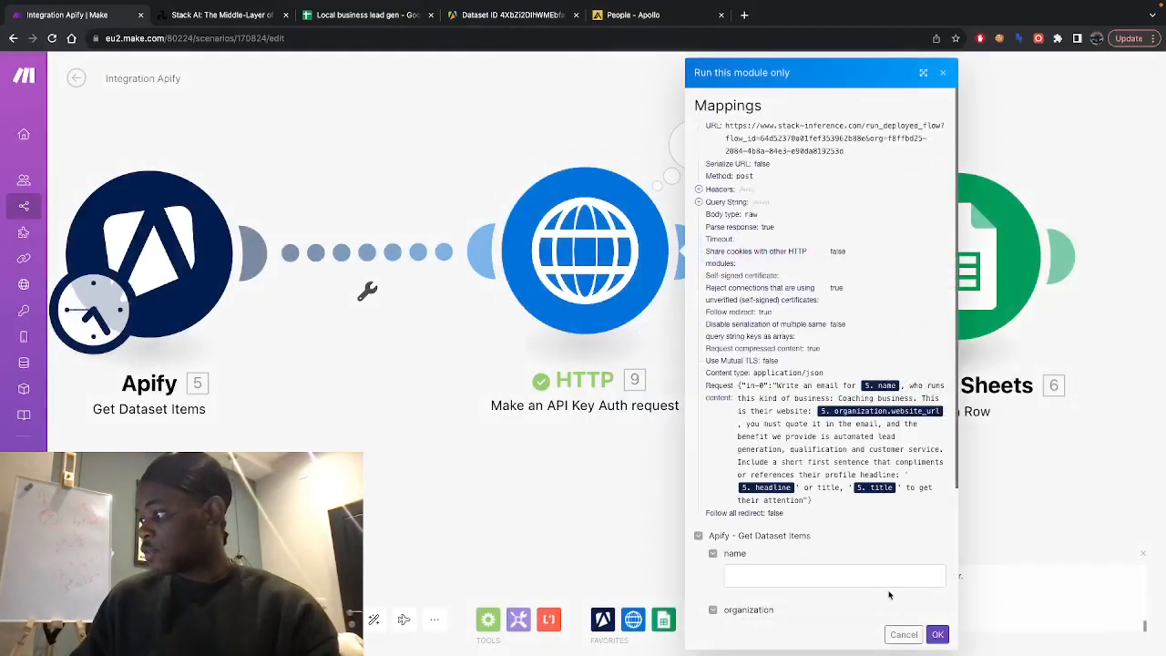
scroll(down, 3)
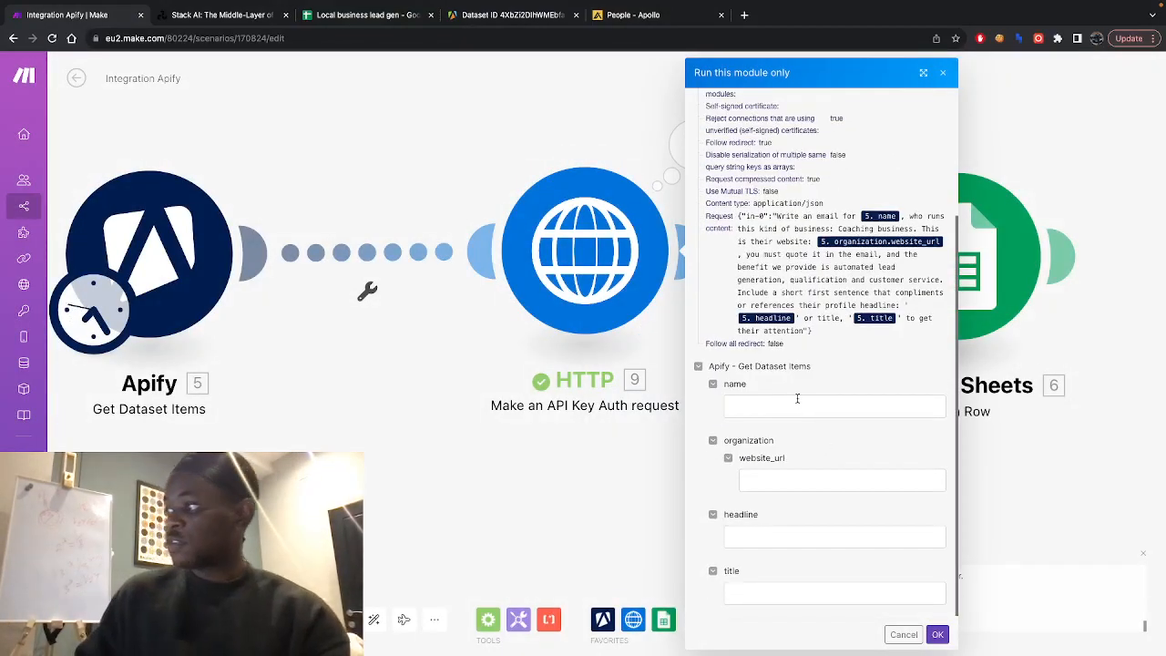
text(Tateda)
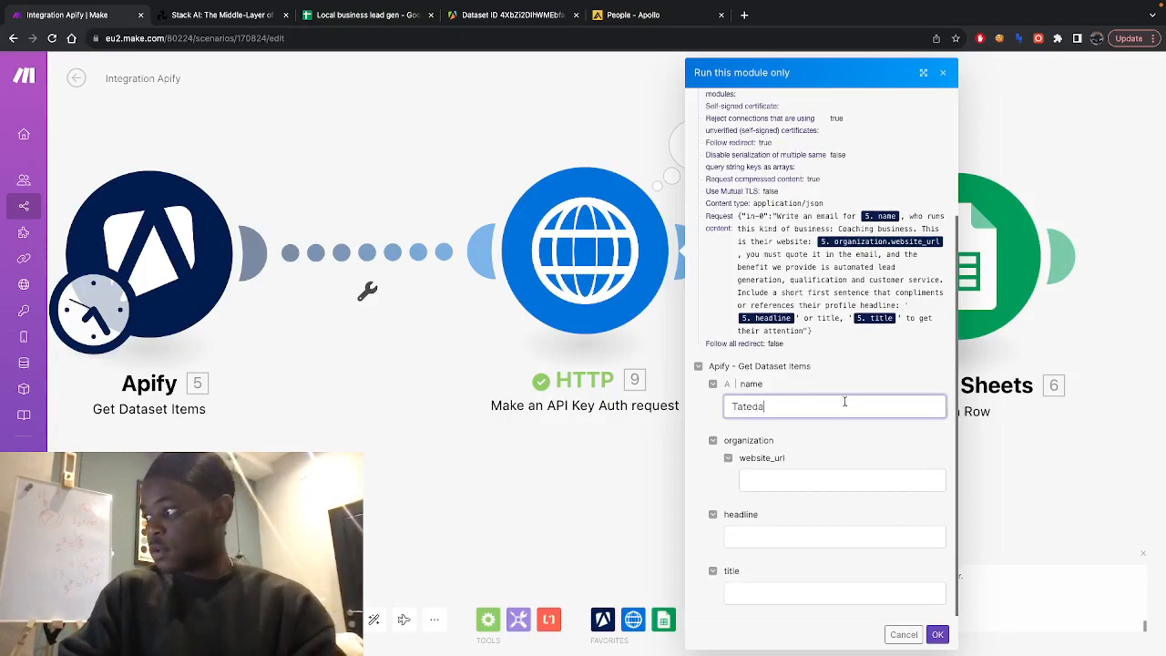
click(842, 481)
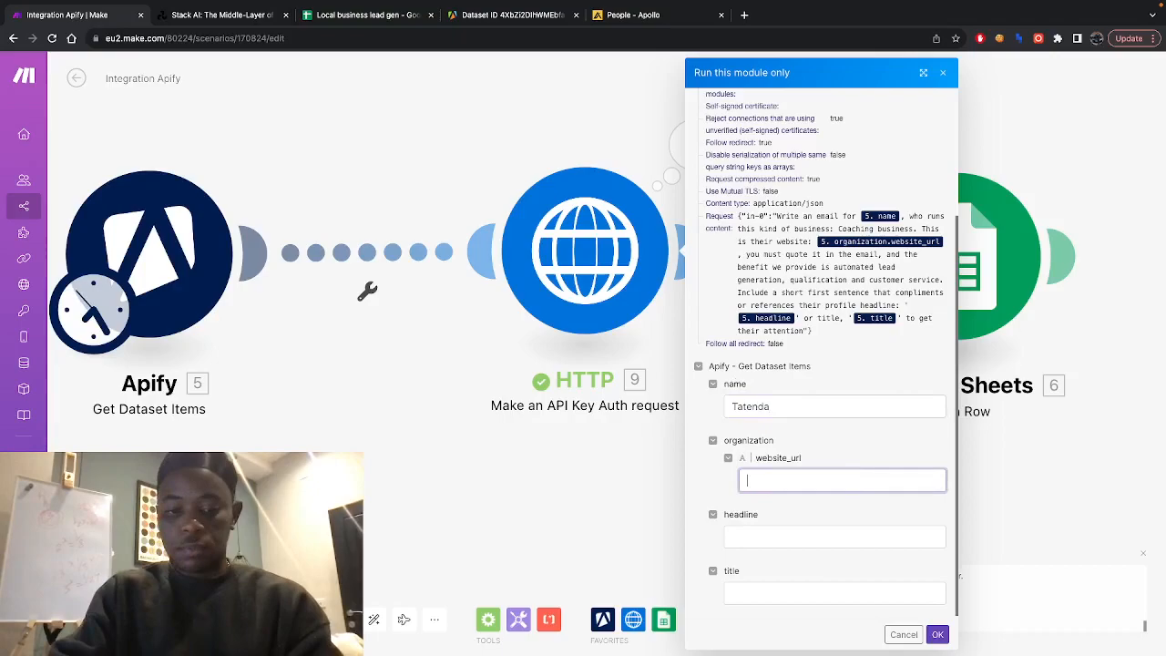
text(scalemybiz.ai)
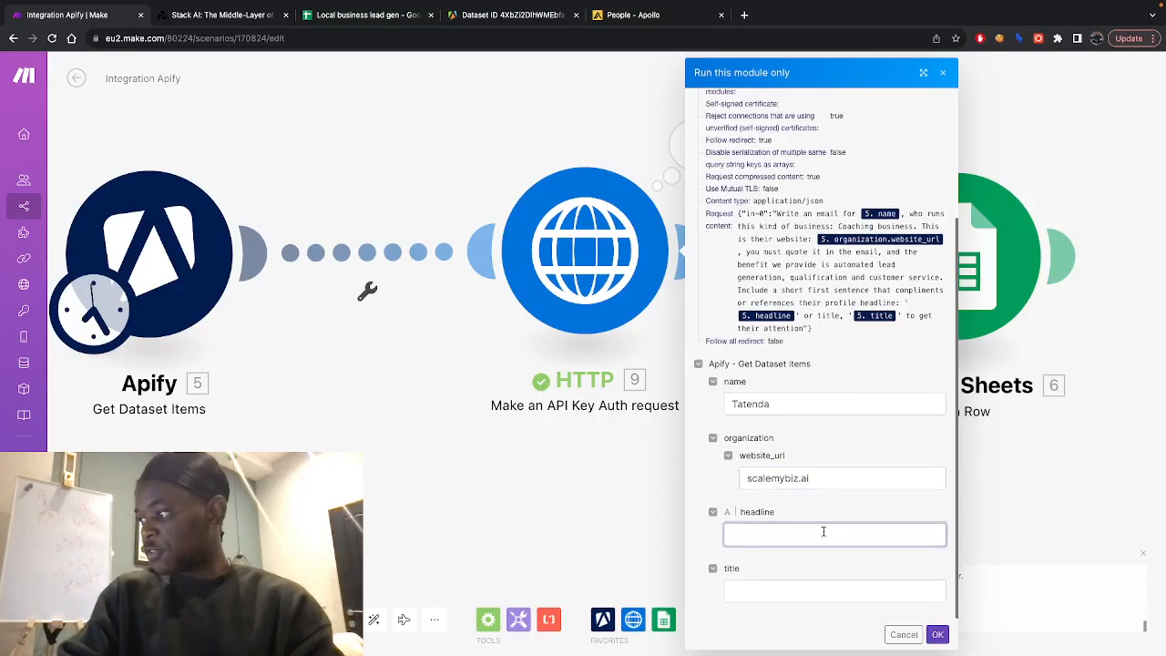
text(AI coach for)
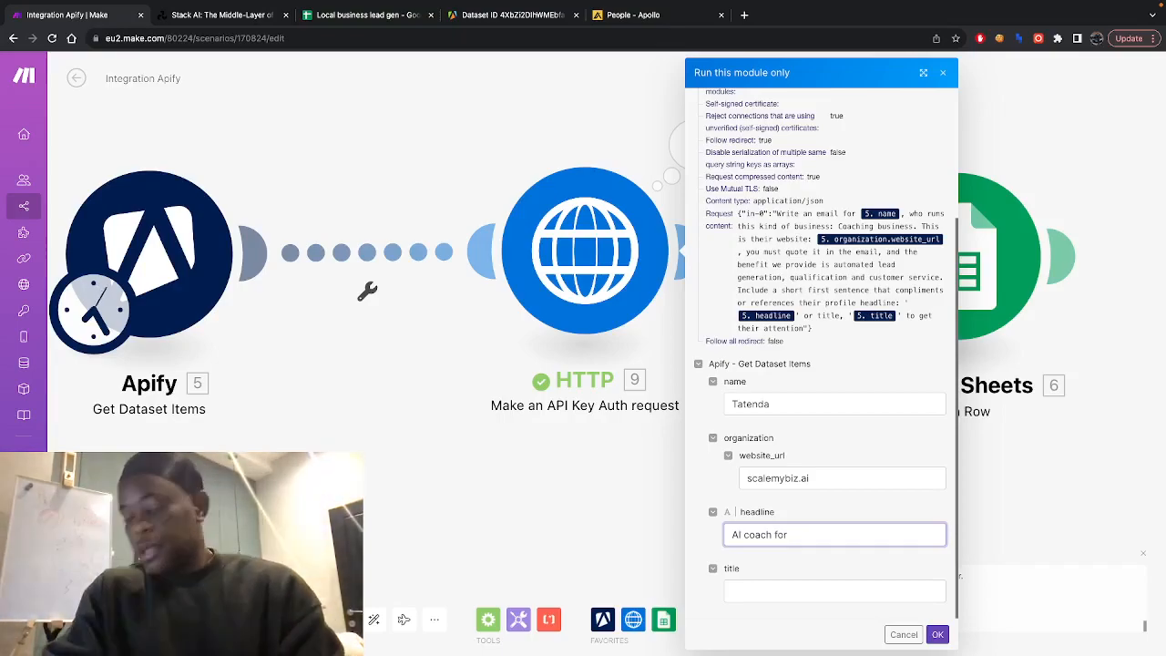
text(students and tech companie)
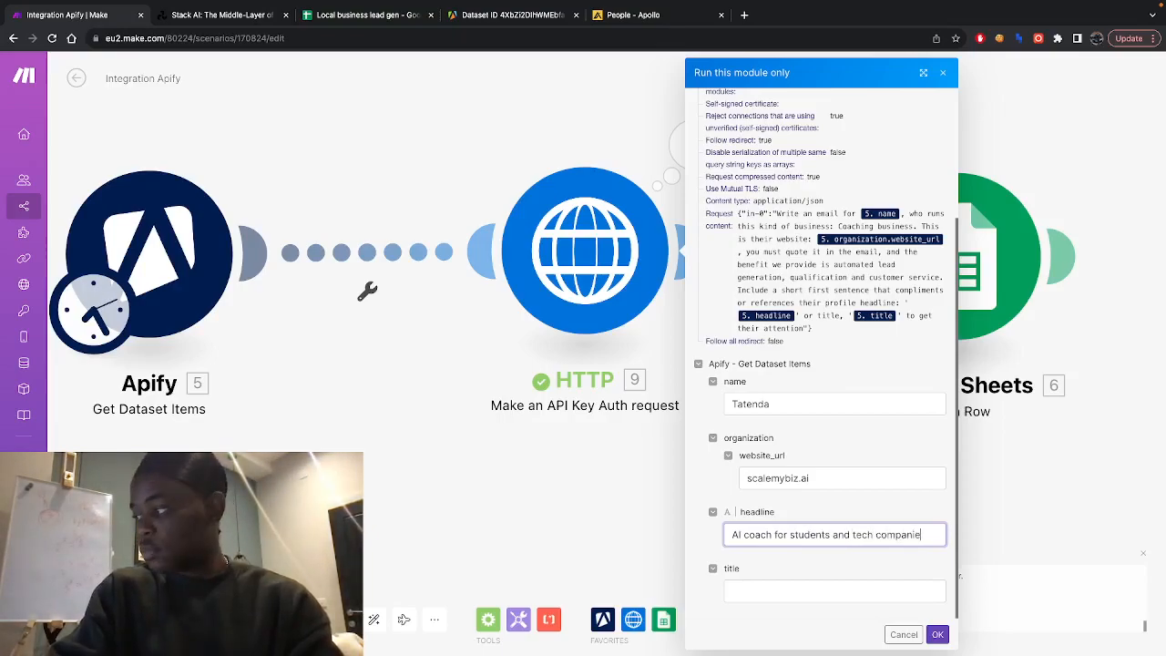
click(834, 590)
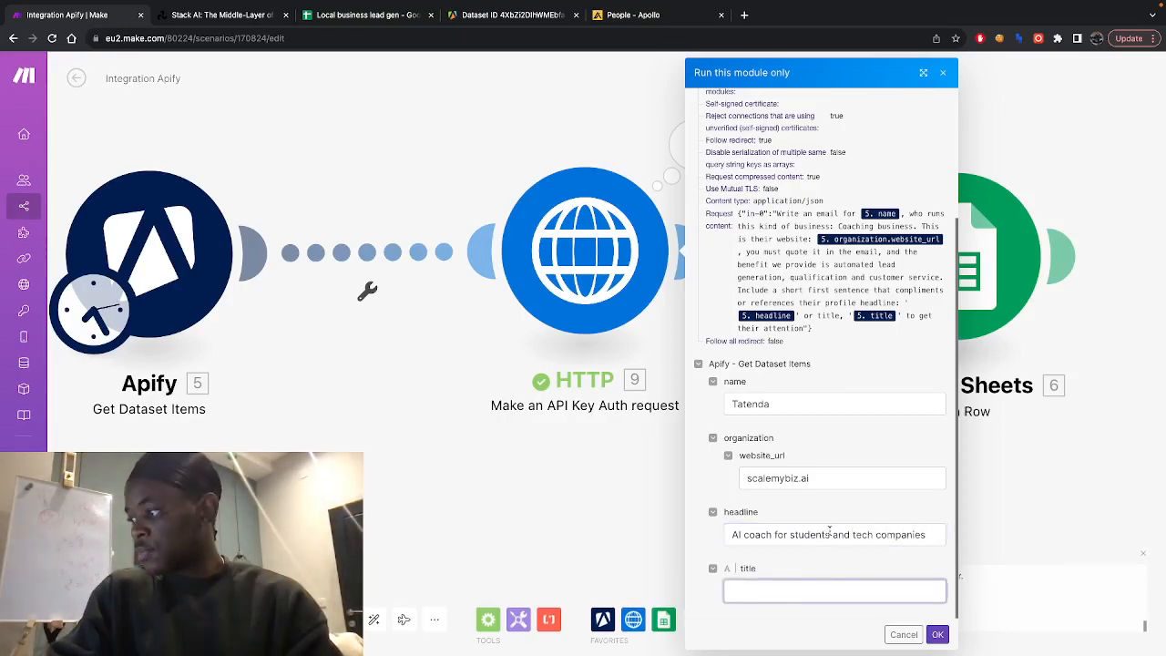
text(AI e)
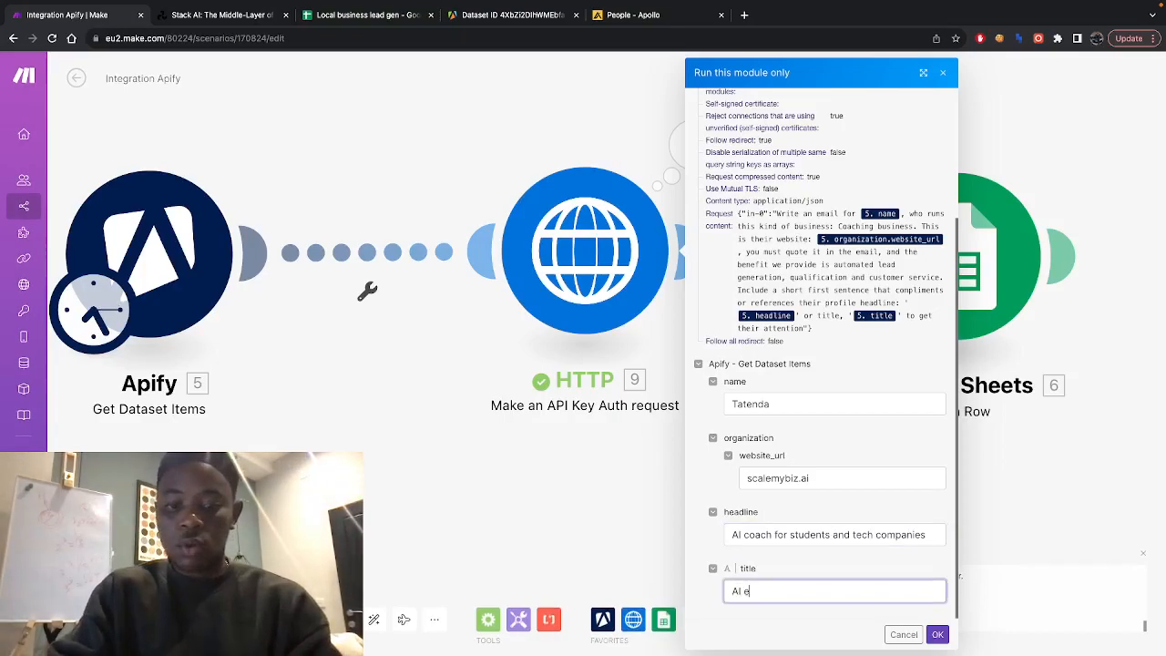
text(ntrepneur)
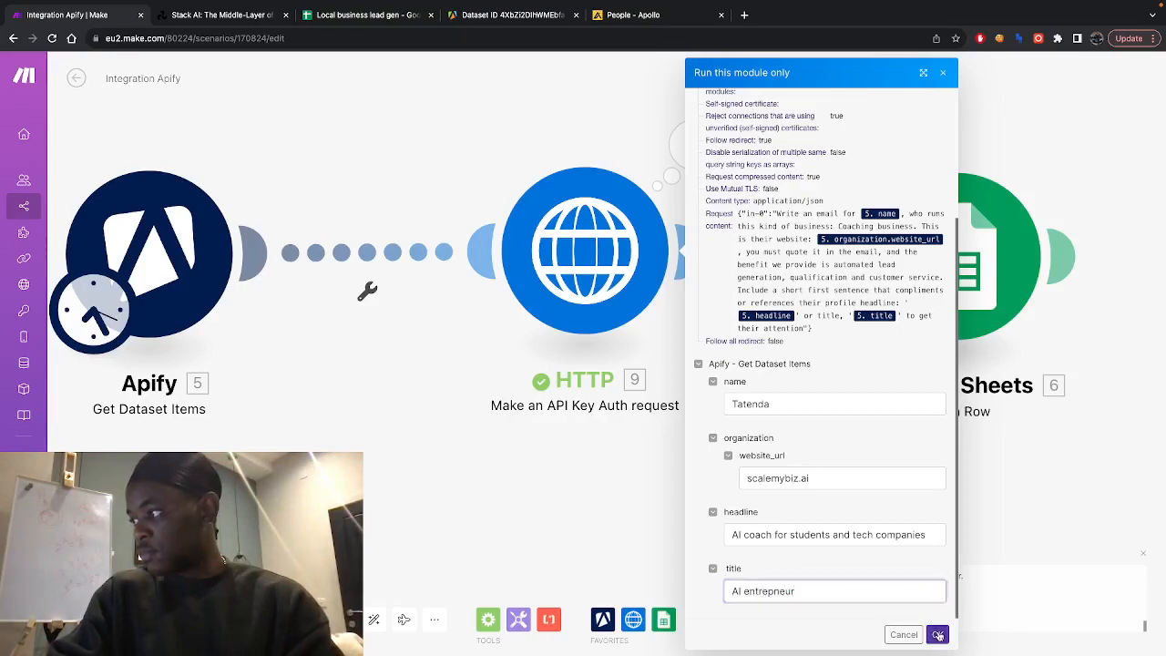
click(938, 634)
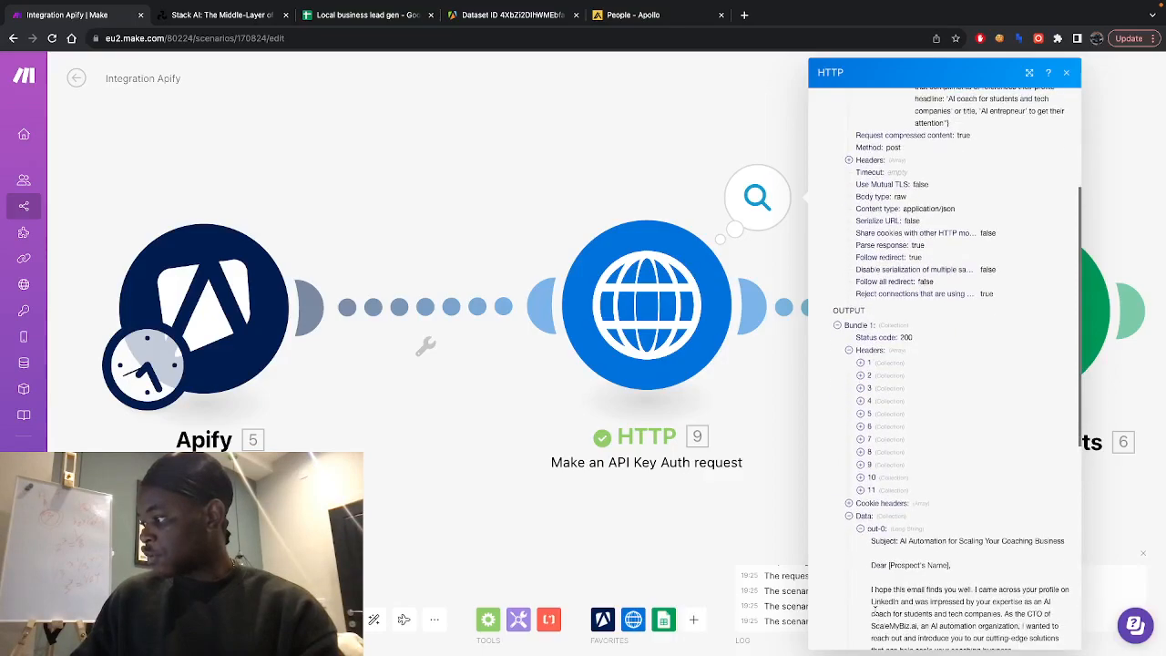
Read the generated cold email in the out-0 output, then return to Stack AI
scroll(down, 3)
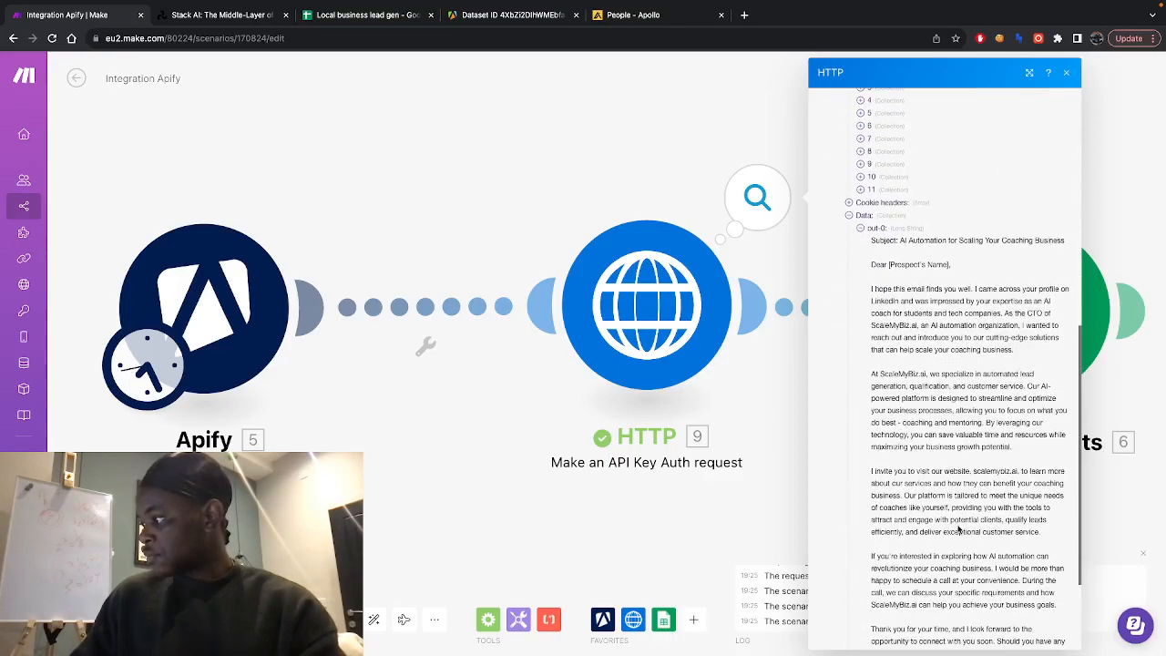
scroll(down, 3)
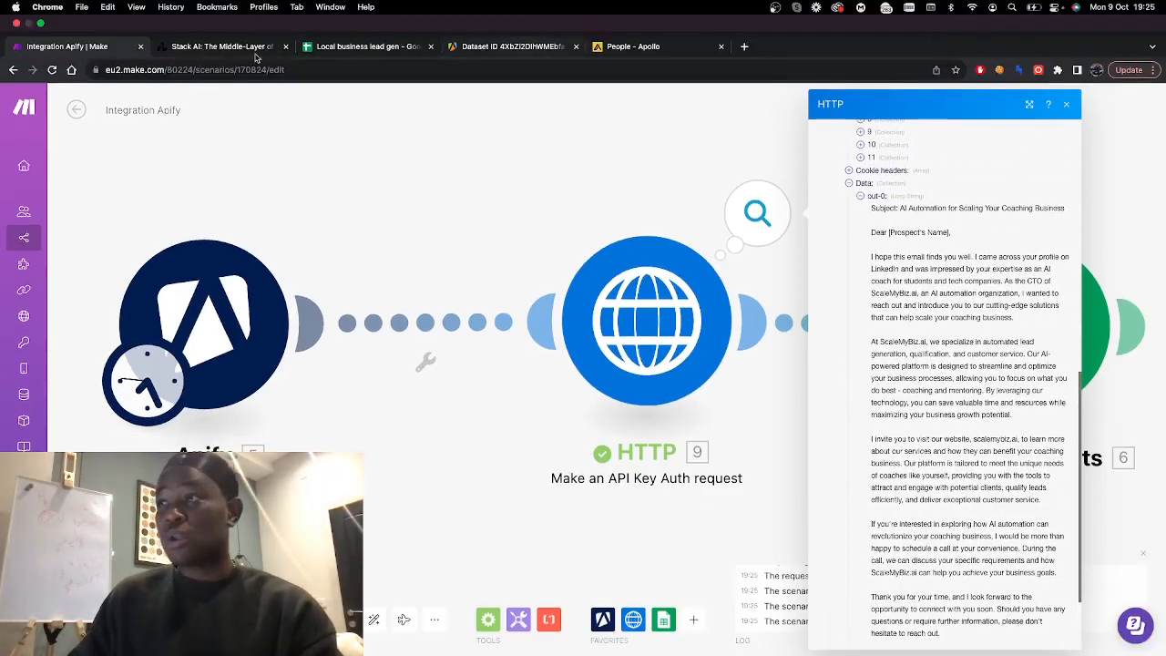
click(218, 46)
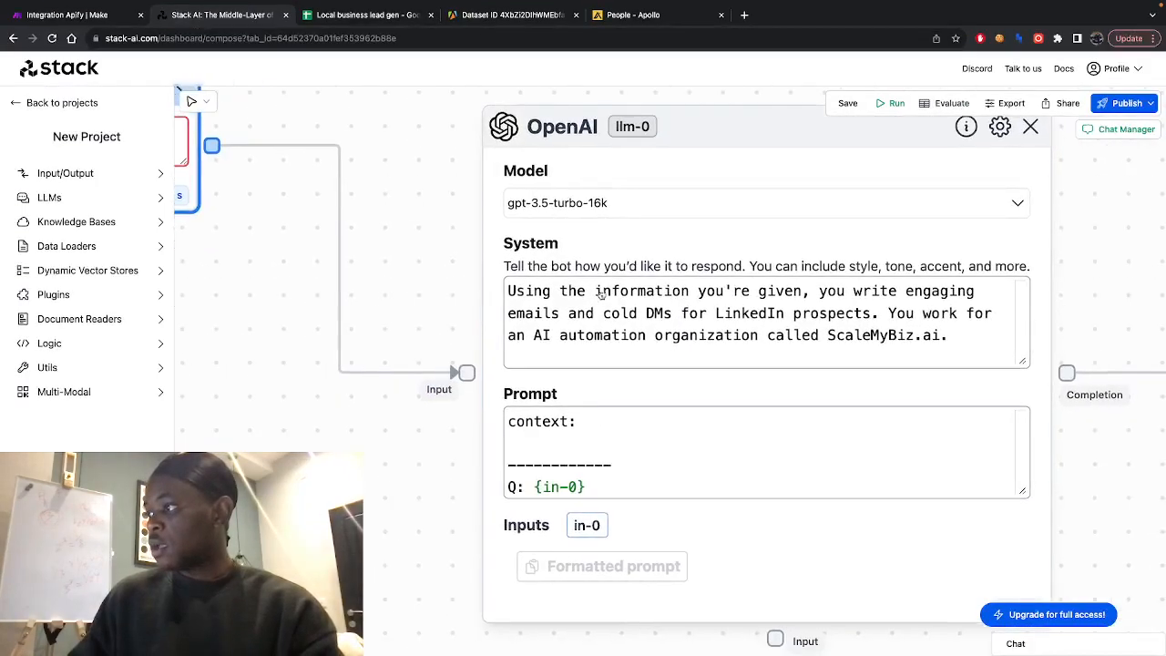
Rewrite the prompt: short emails, ScaleMyBiz.ai outreach specialist, two short paragraphs, sign-off line
double_click(870, 334)
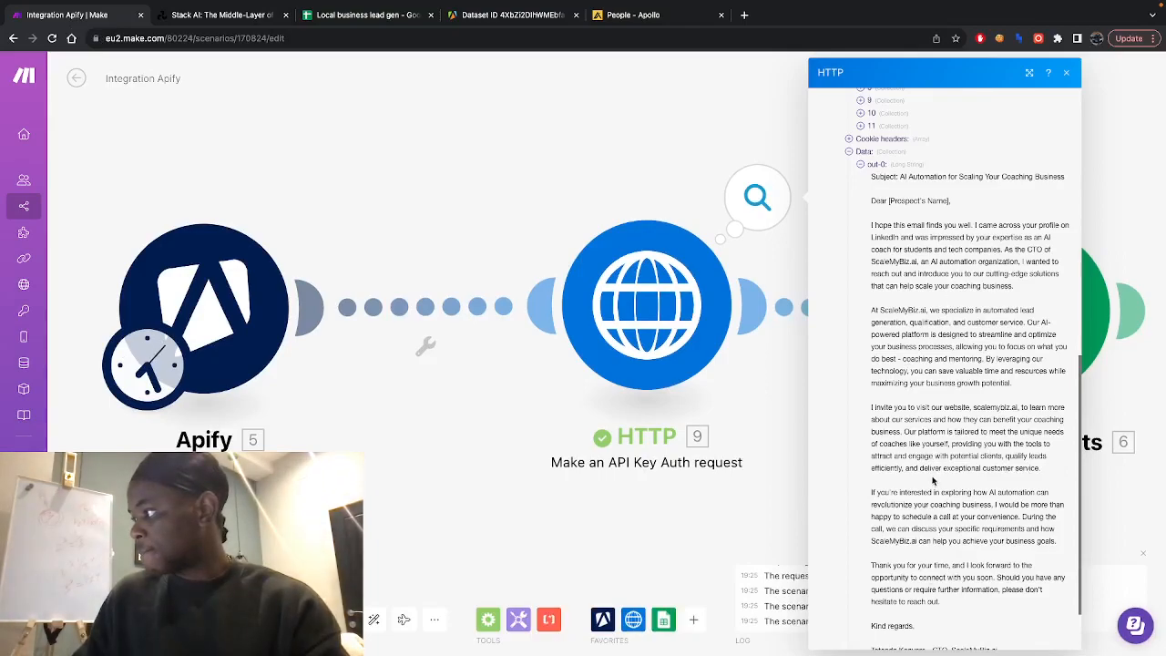
click(221, 15)
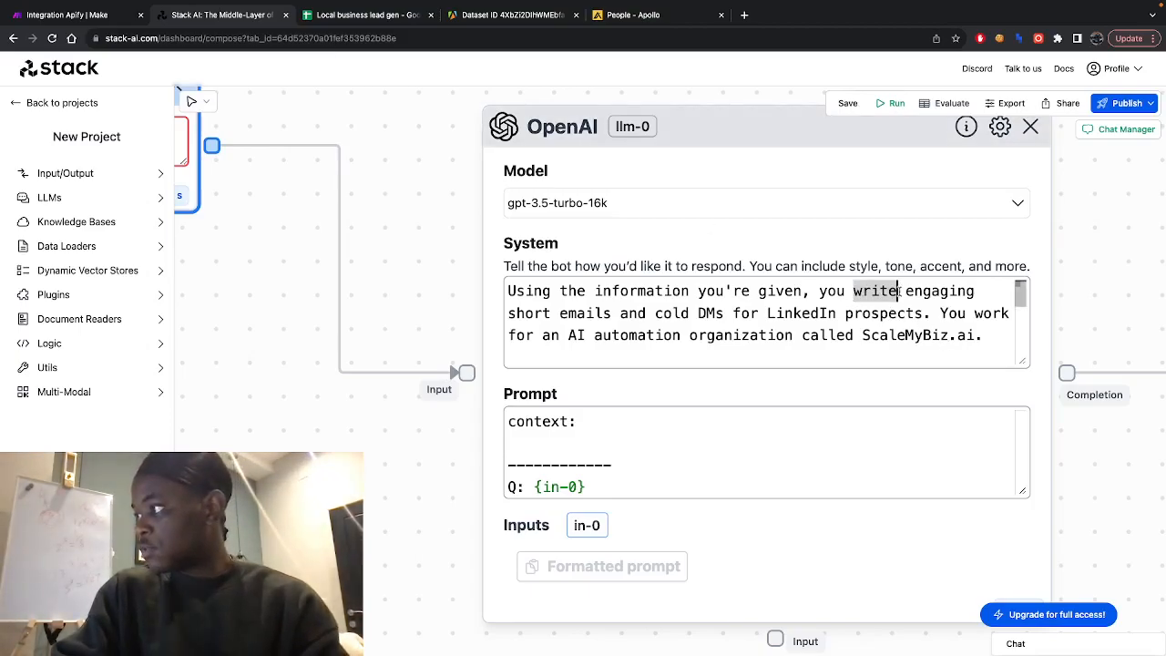
text(short)
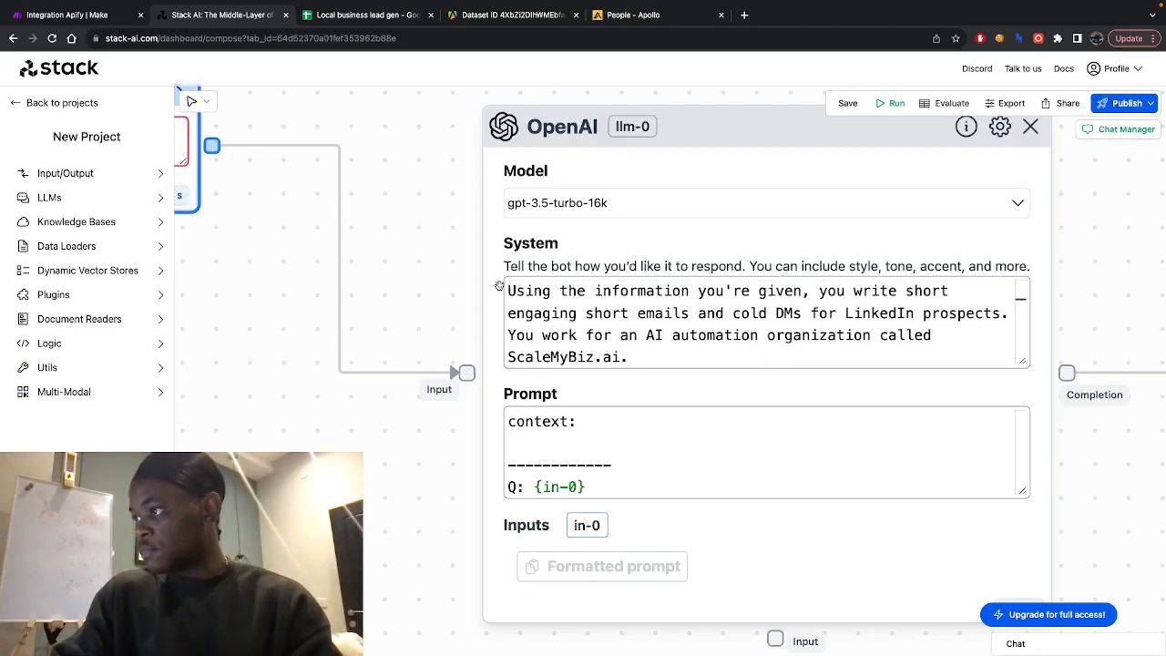
text(You are a)
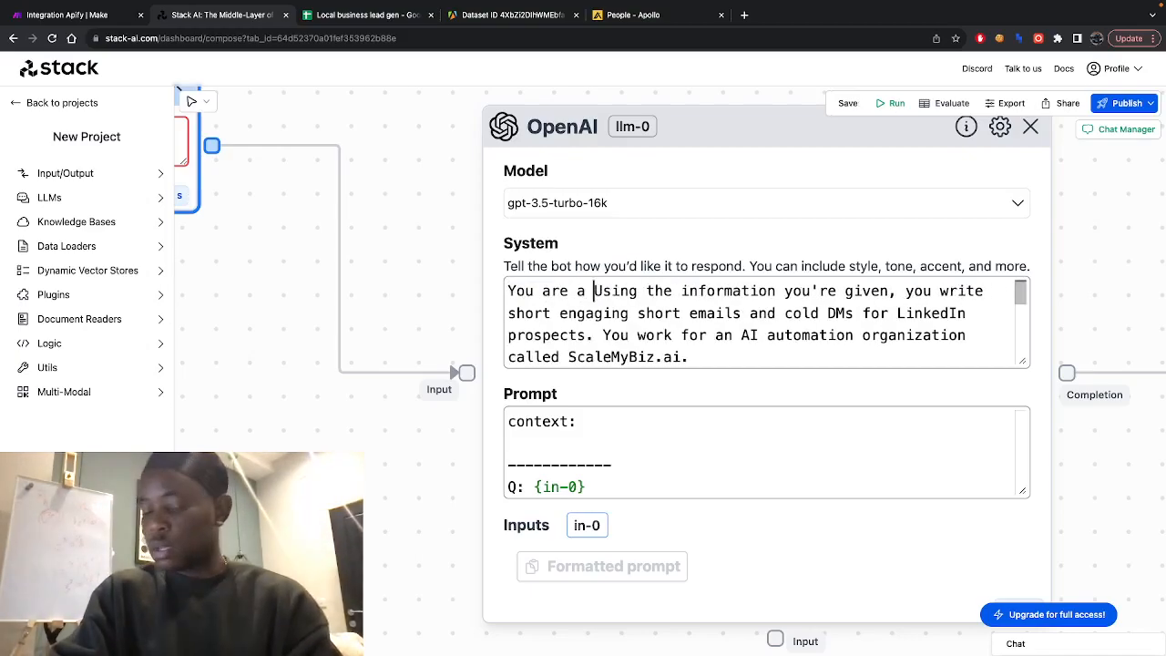
text(outreach specialist for)
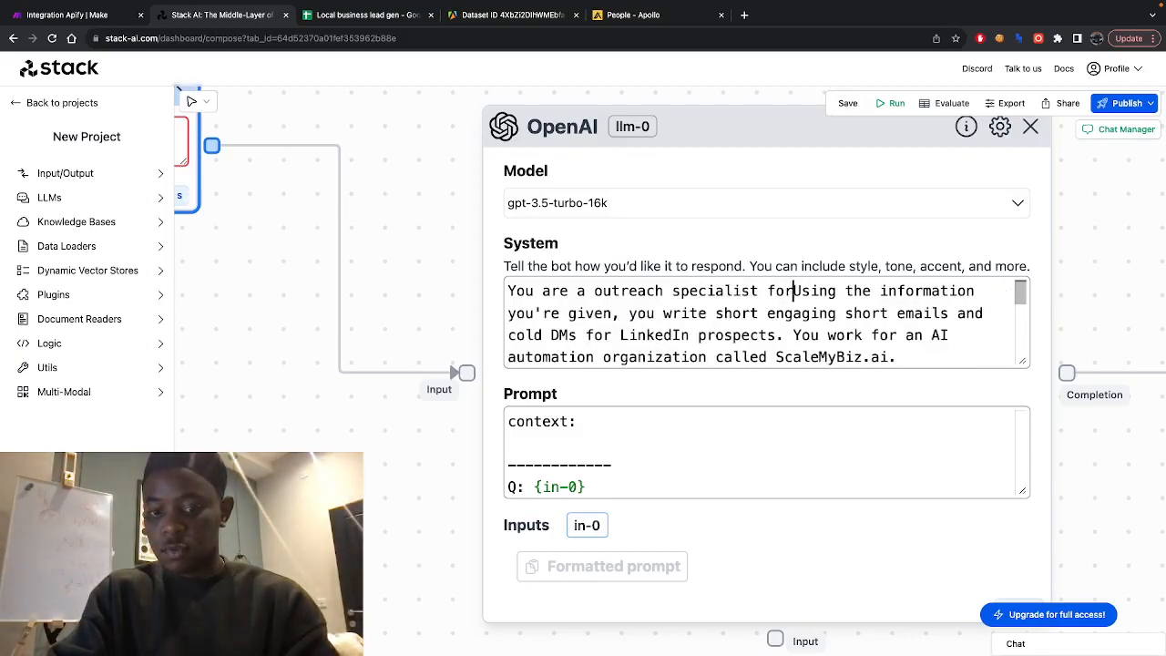
text(ScaleMyBiz.ai.)
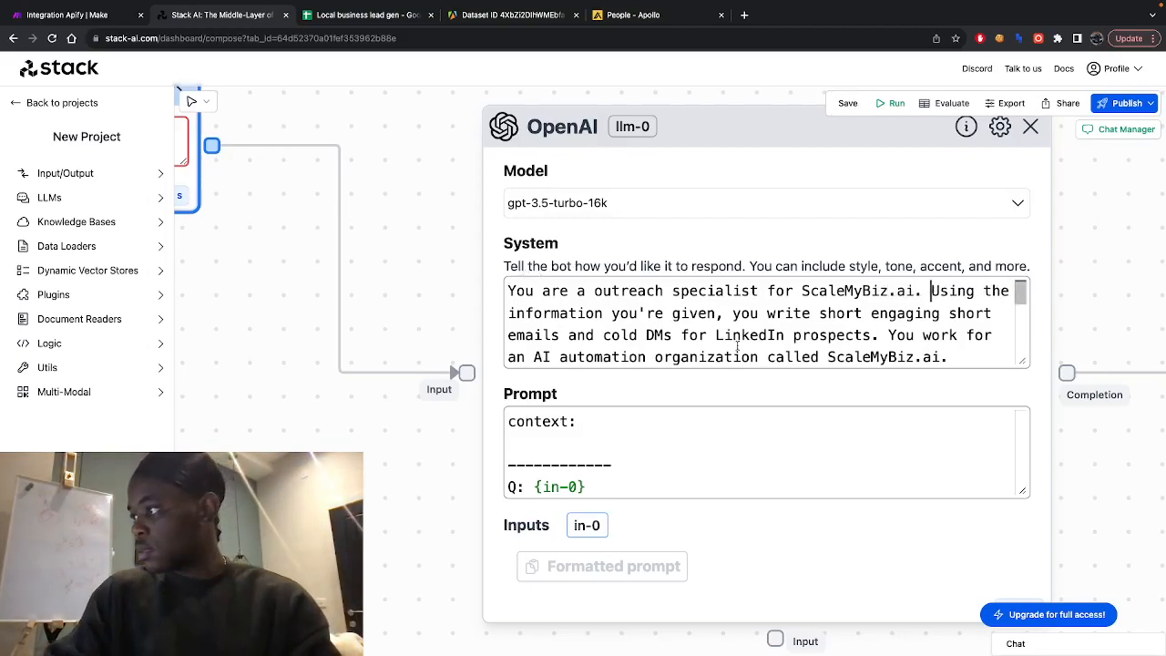
scroll(down, 3)
text(, no more than 2 short paragraphs)
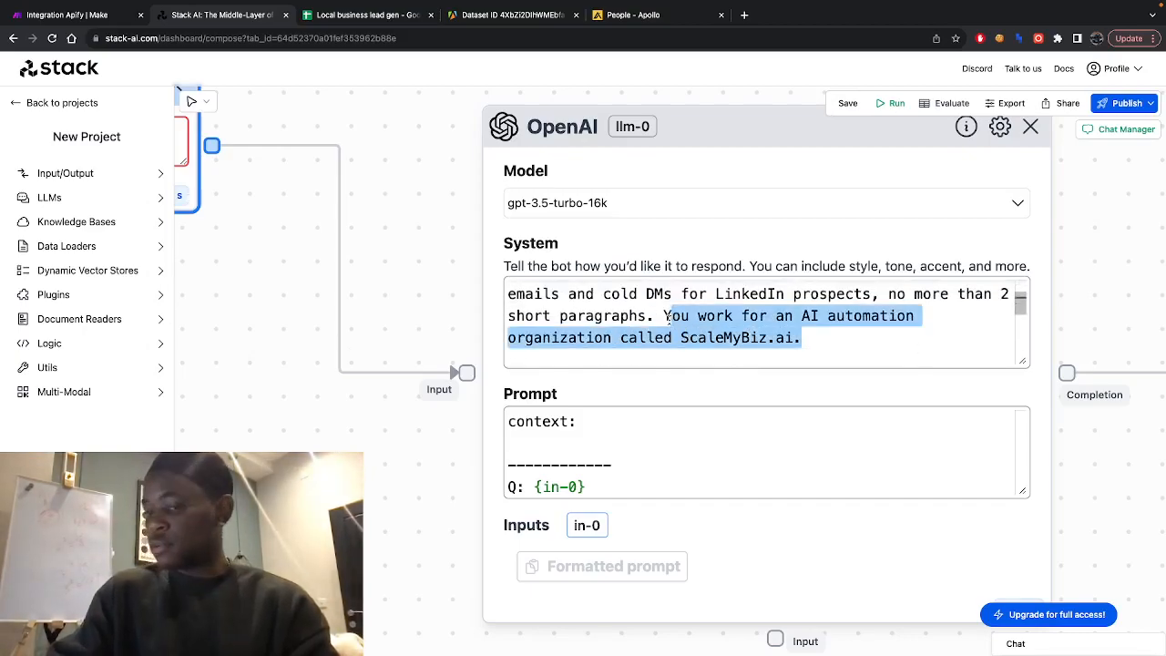
text(You sign off all emails with:)
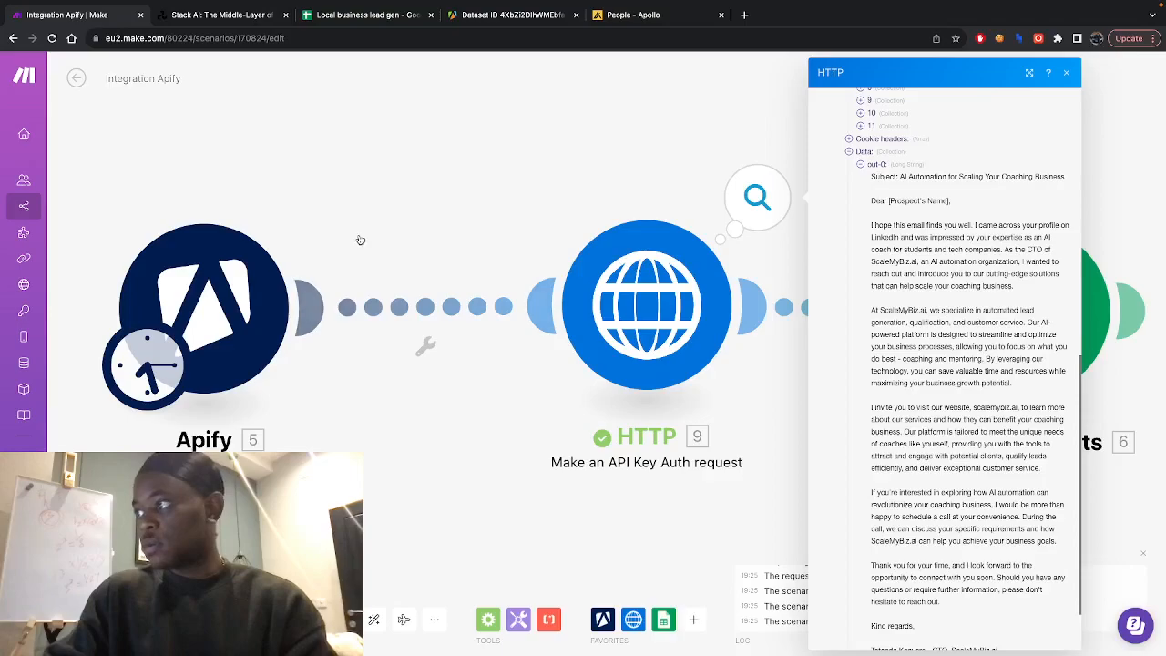
Return to the Make scenario and open the HTTP step's settings
click(219, 15)
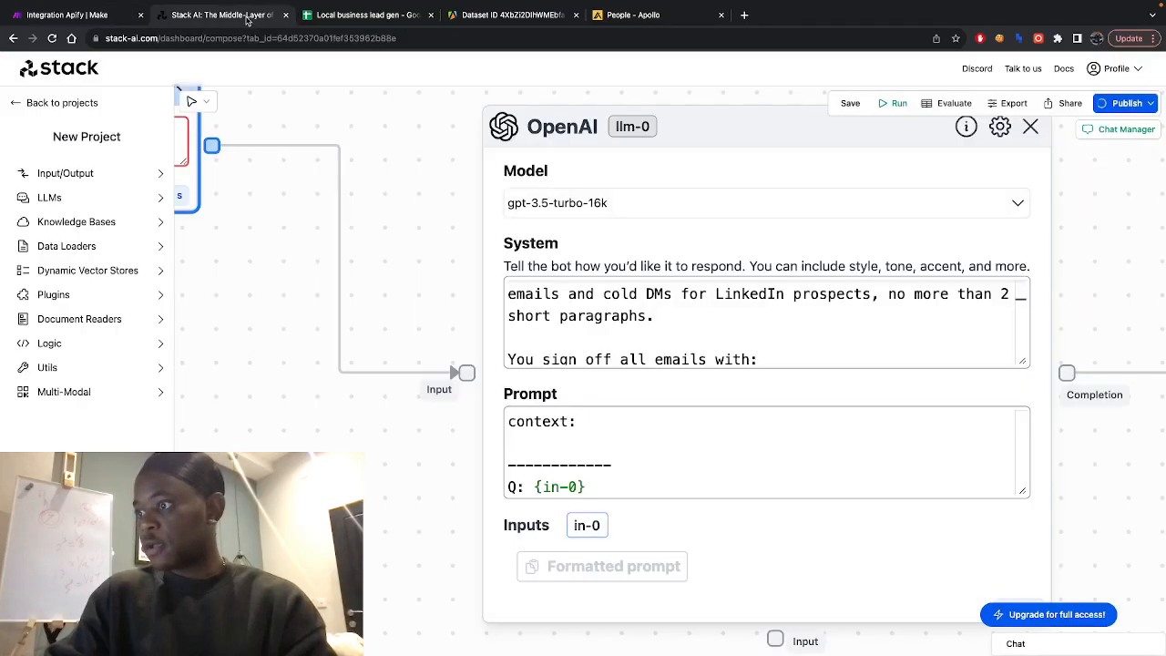
click(1128, 103)
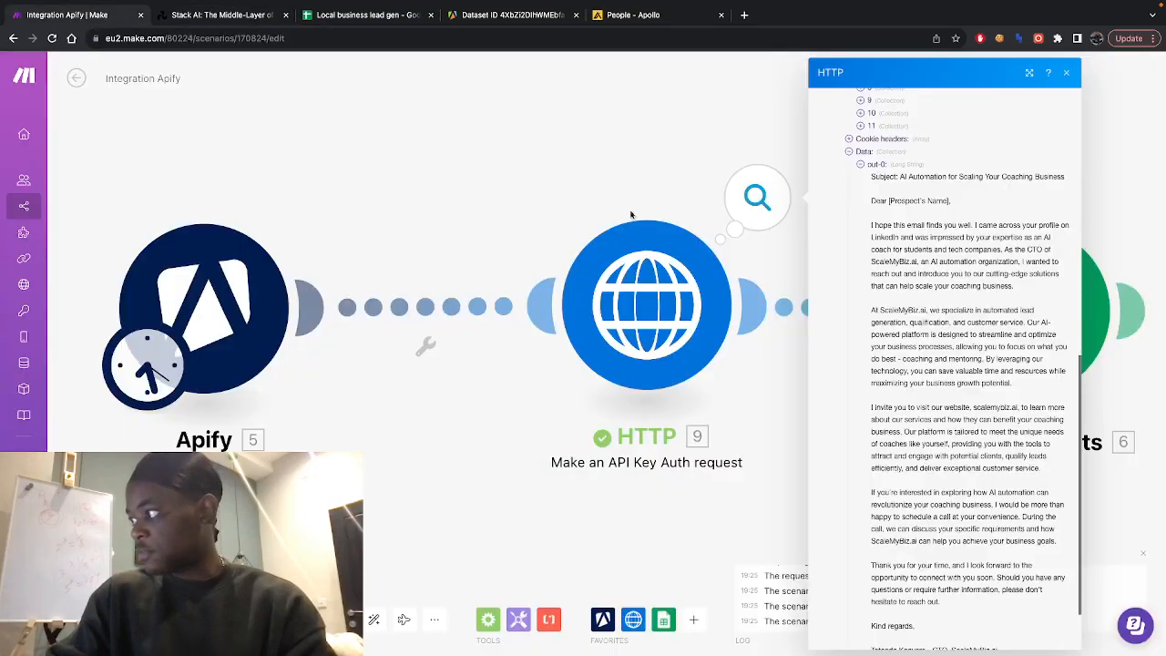
mouse_move(695, 285)
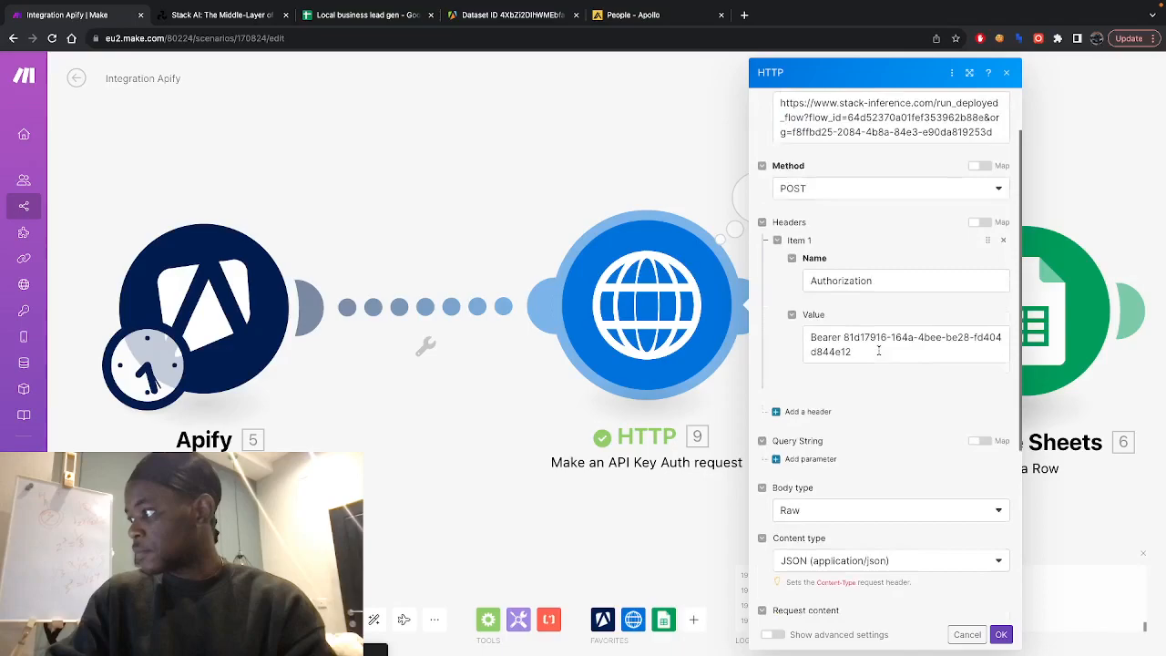
scroll(down, 3)
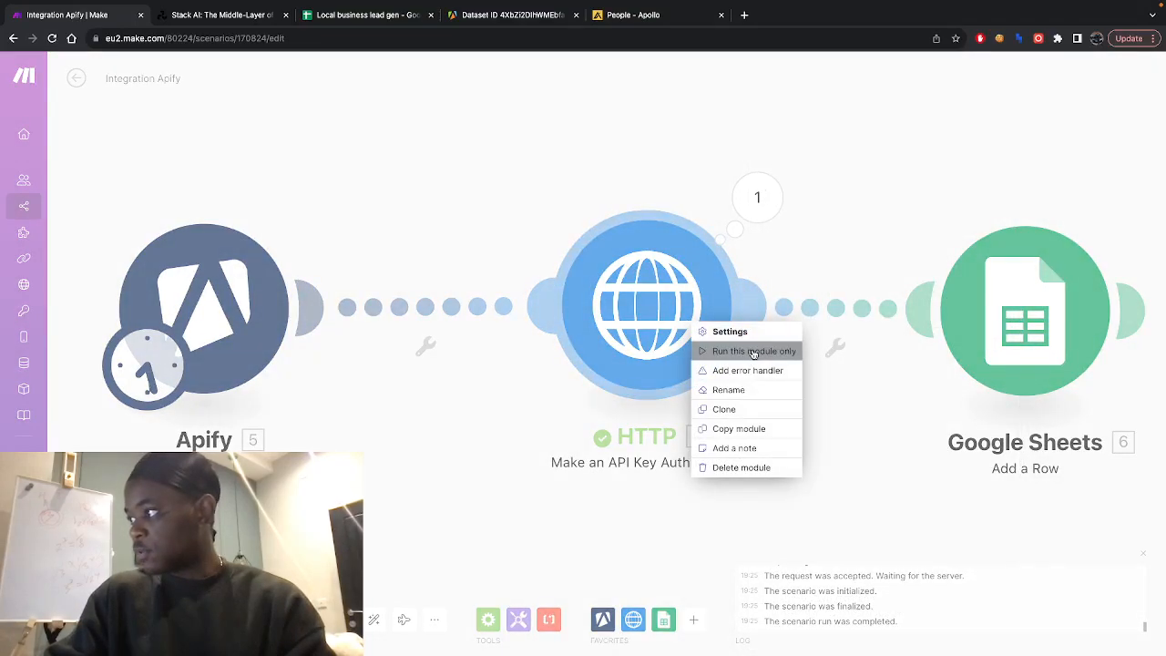
click(755, 351)
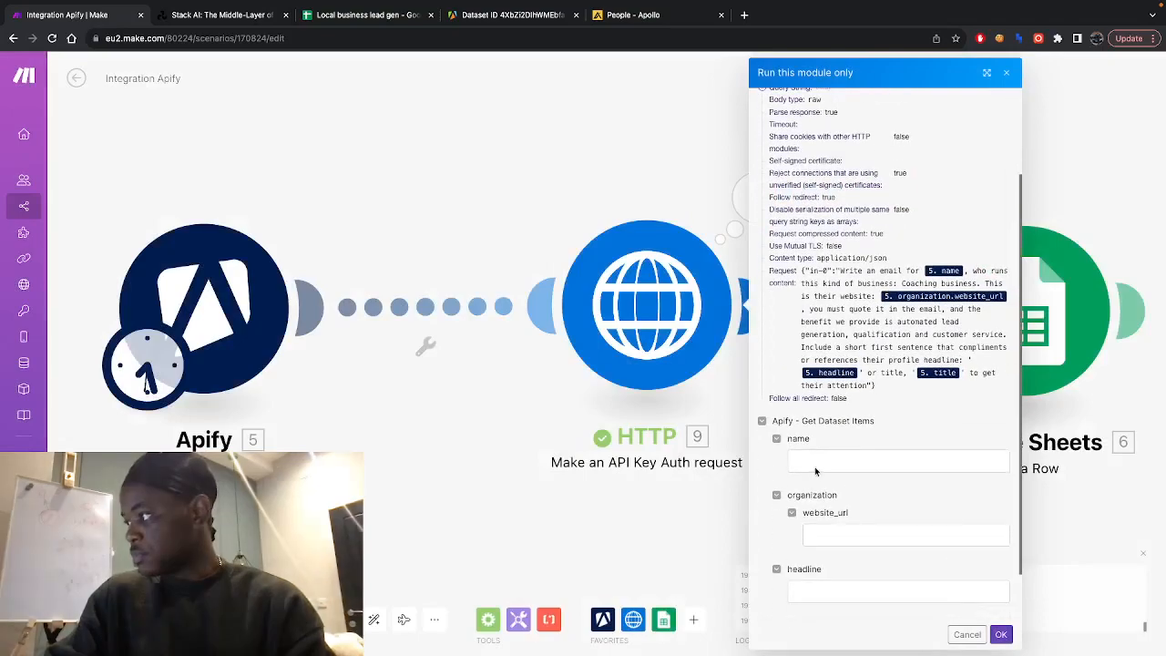
click(898, 460)
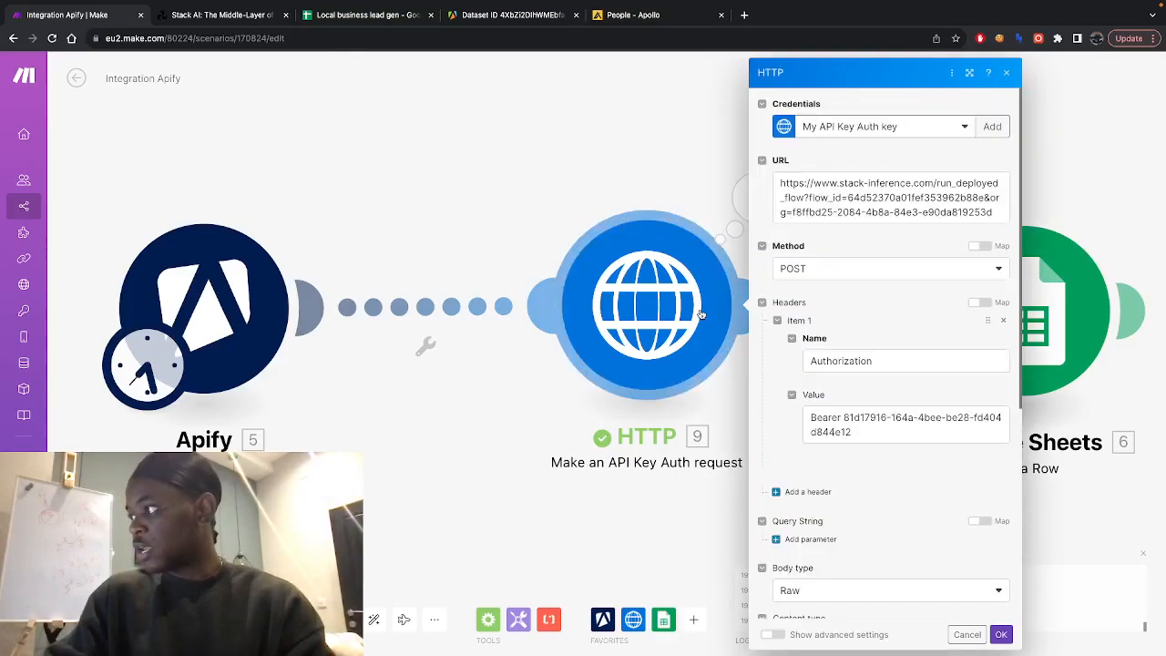
Run the HTTP step once on its own and bring up its options menu
scroll(down, 3)
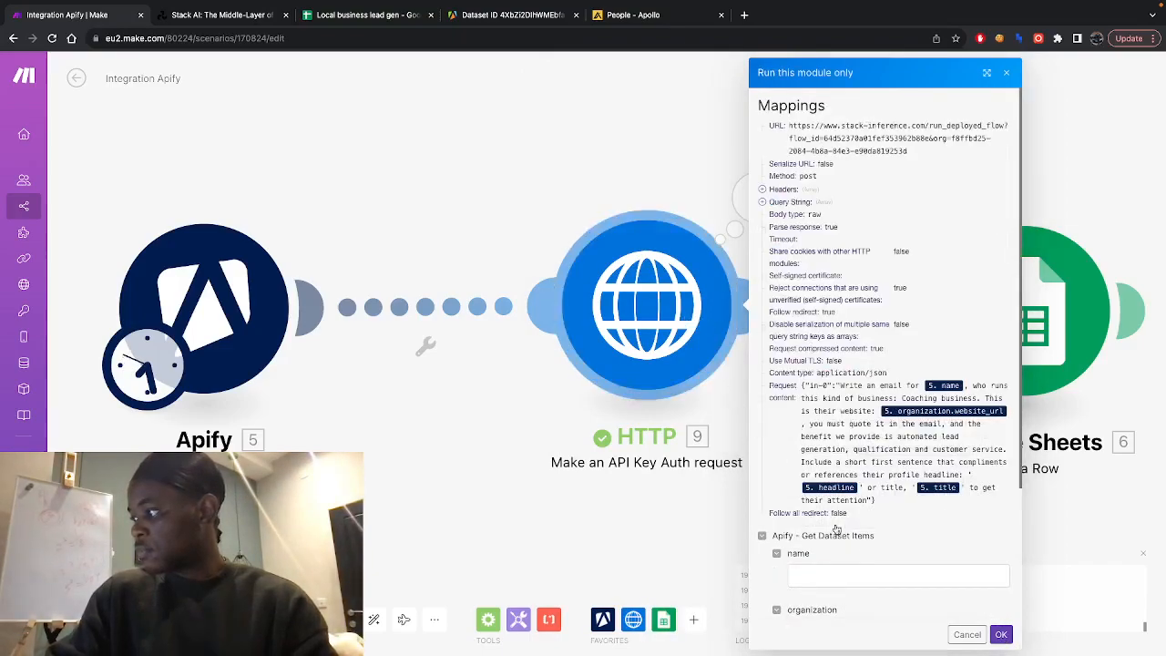
scroll(down, 3)
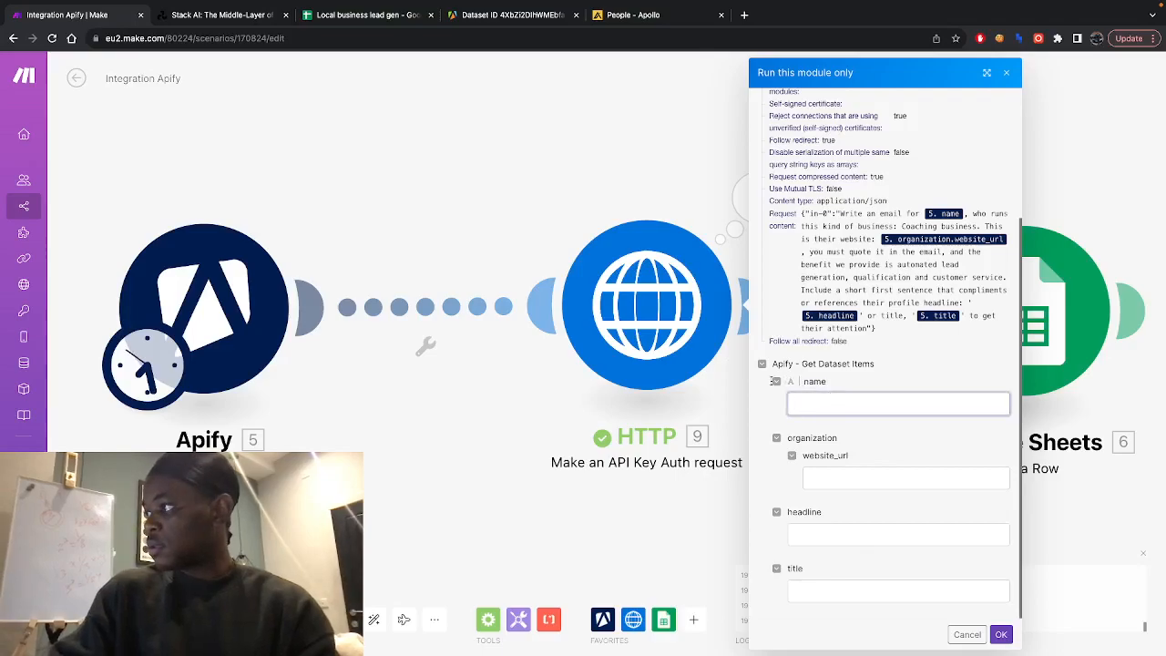
click(1000, 635)
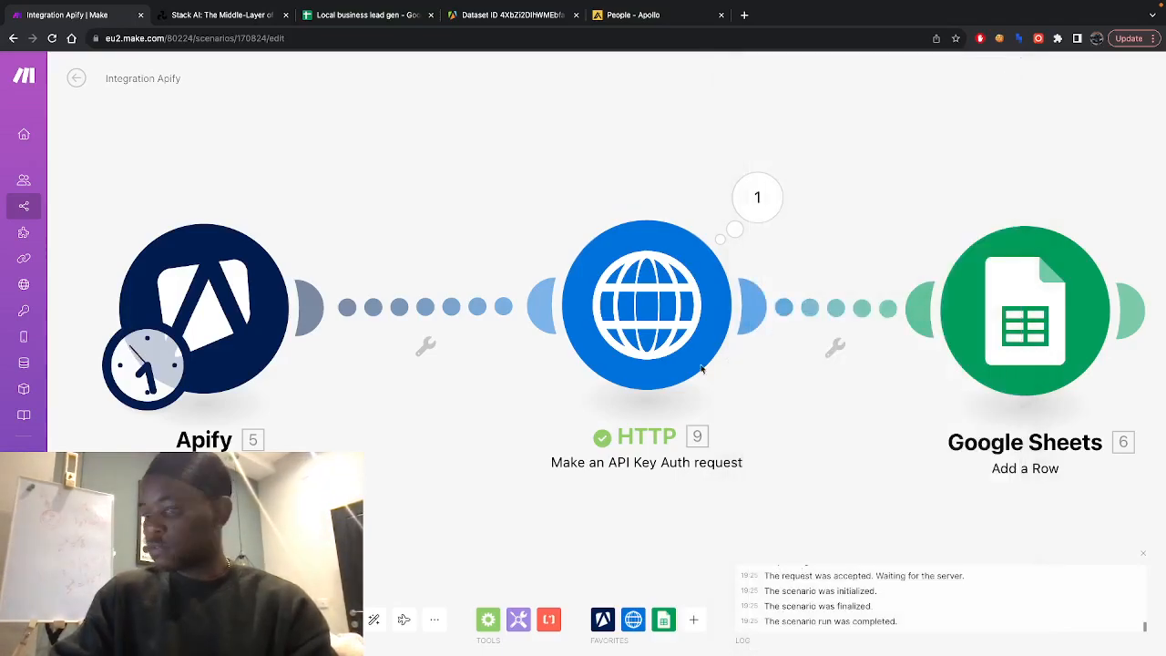
right_click(647, 305)
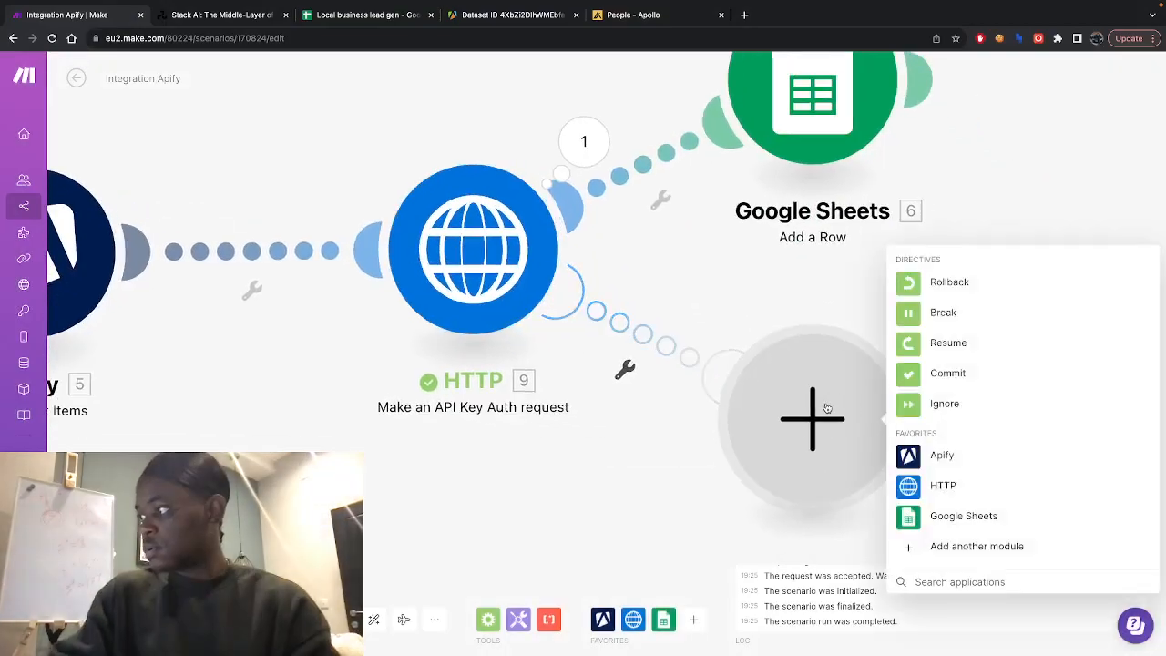
Run the HTTP step alone with sample lead Tatenda, scalemybiz.ai, title AI coach
click(473, 250)
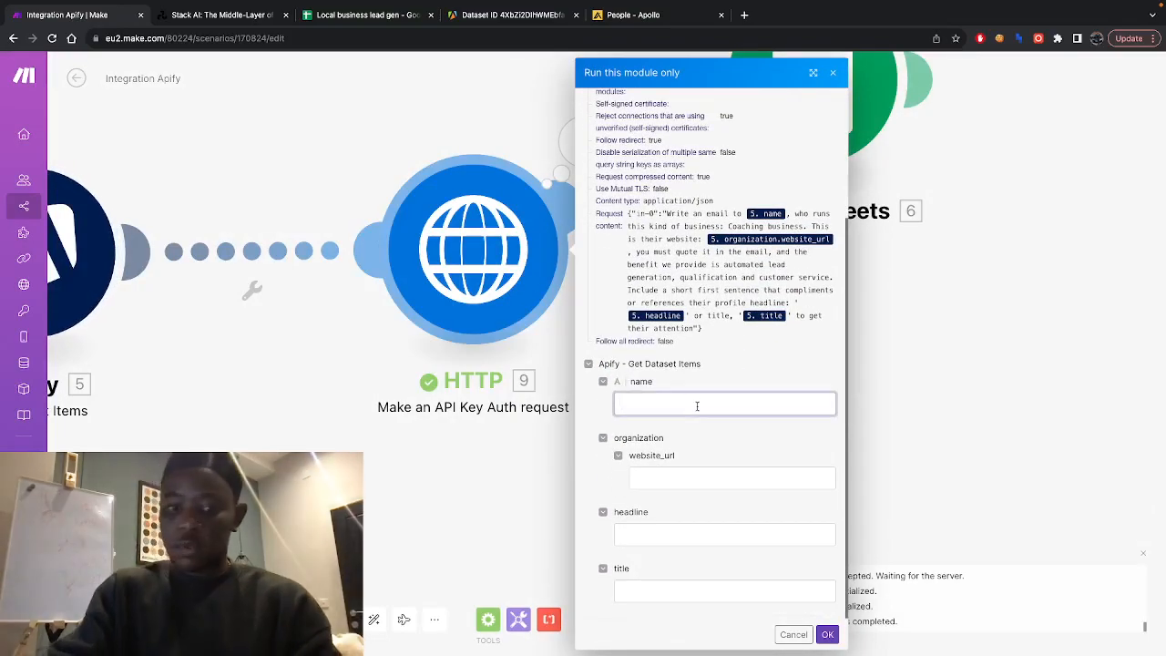
text(TATenda)
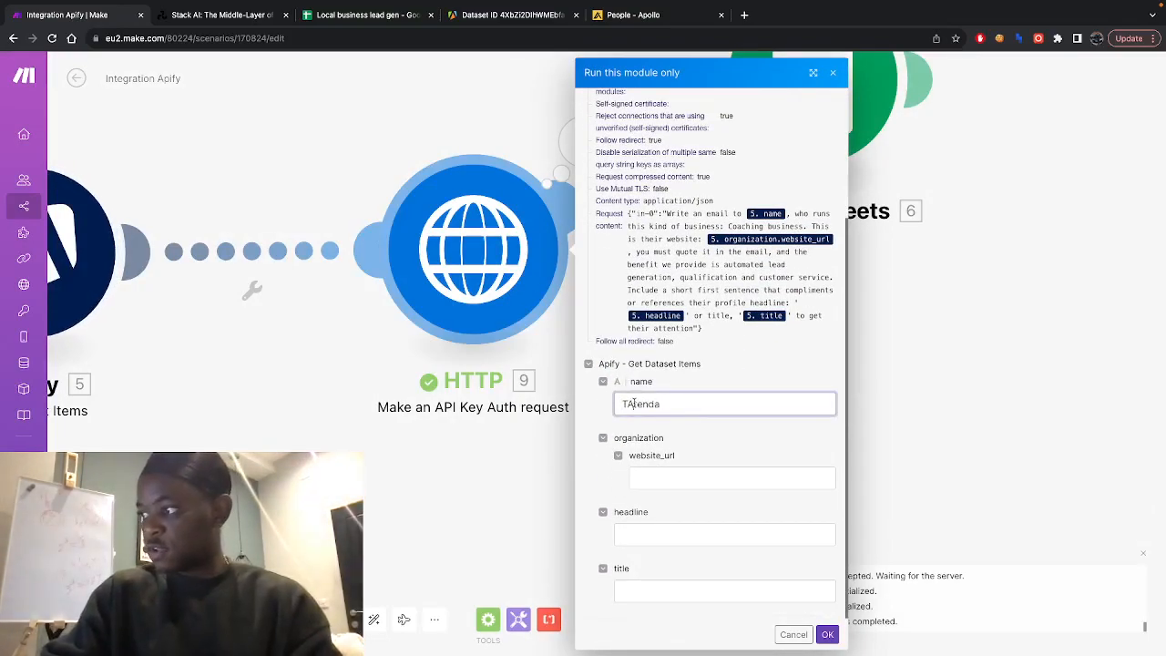
click(732, 478)
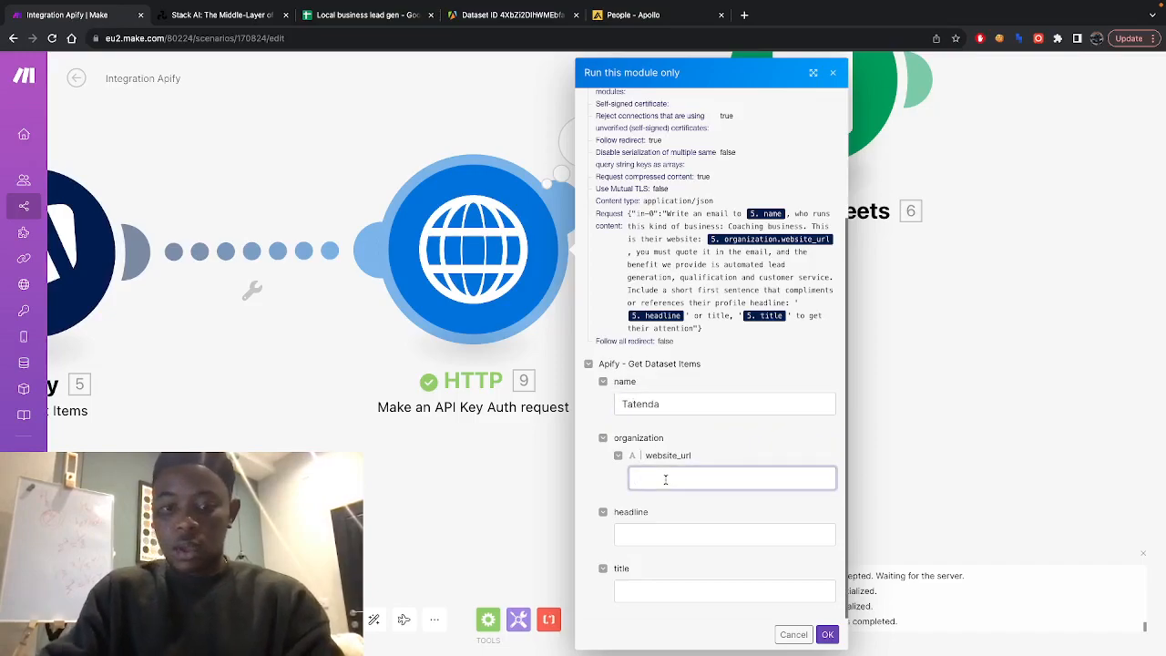
text(scalemybiz.ai)
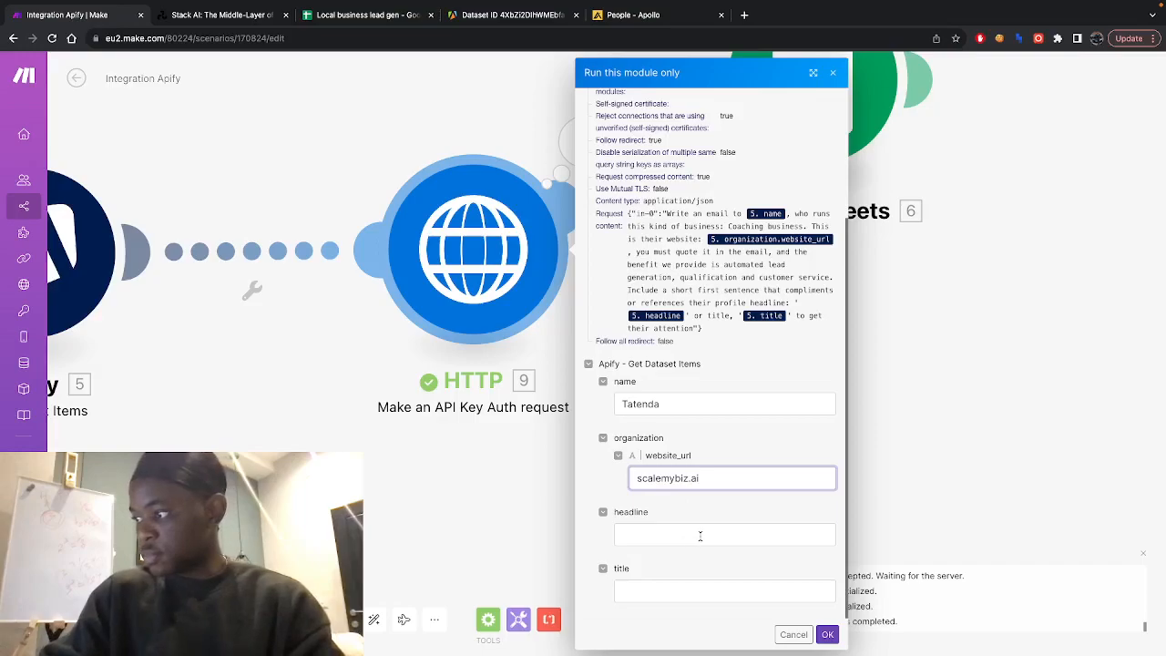
text(AI)
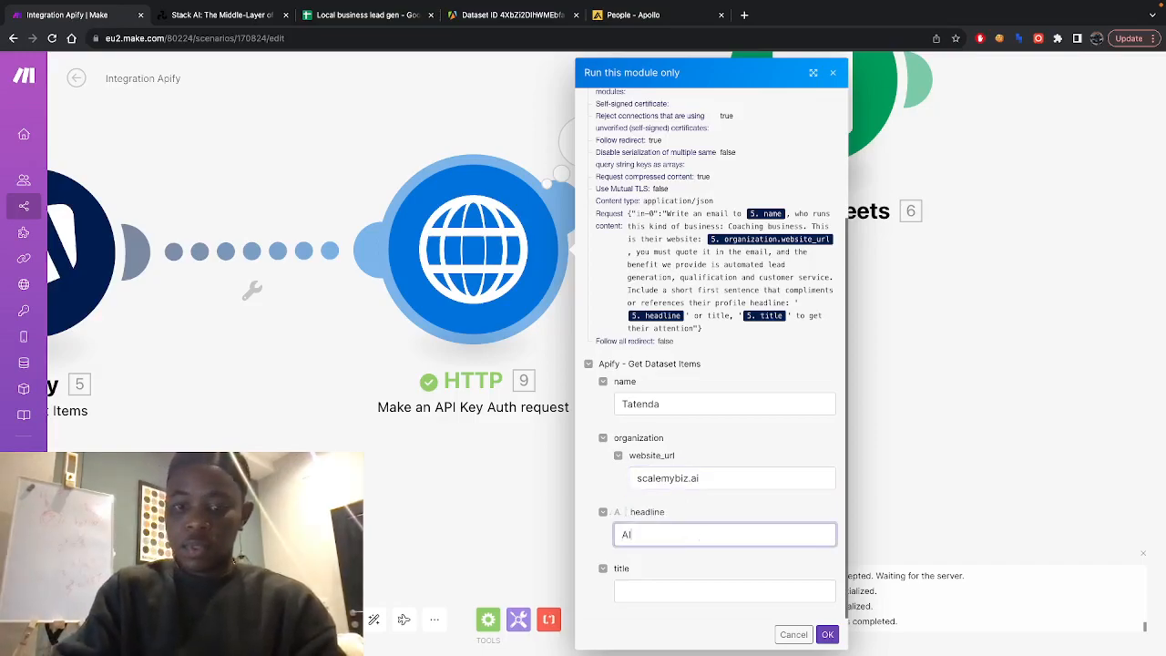
text(xoax)
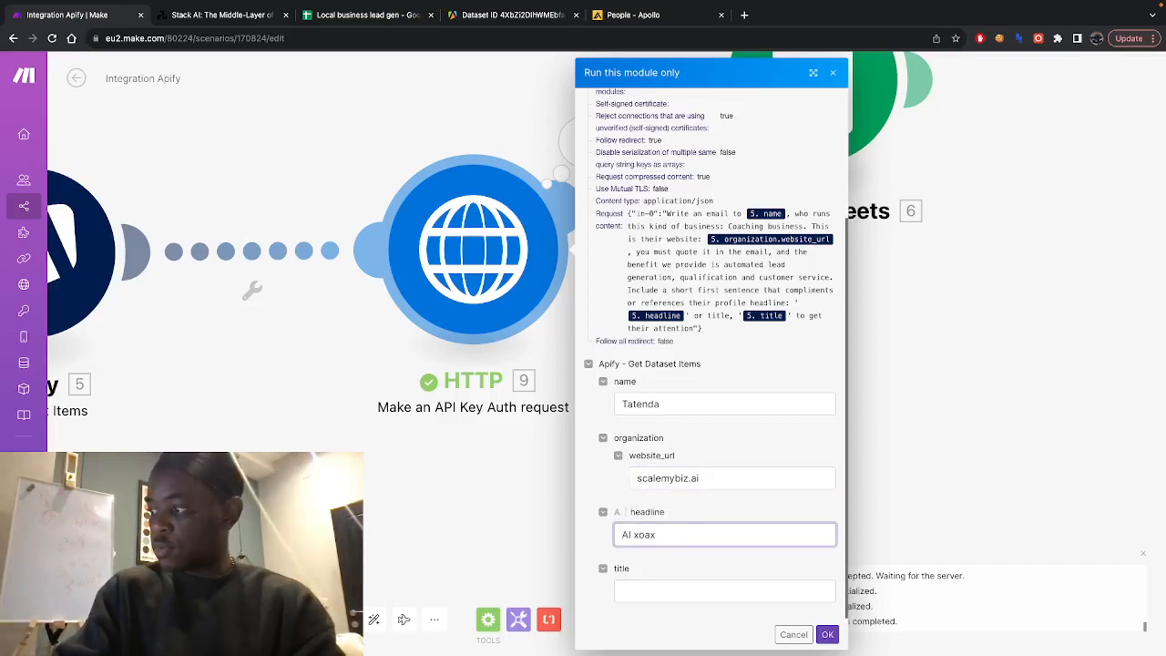
text(AI coach for entrepne)
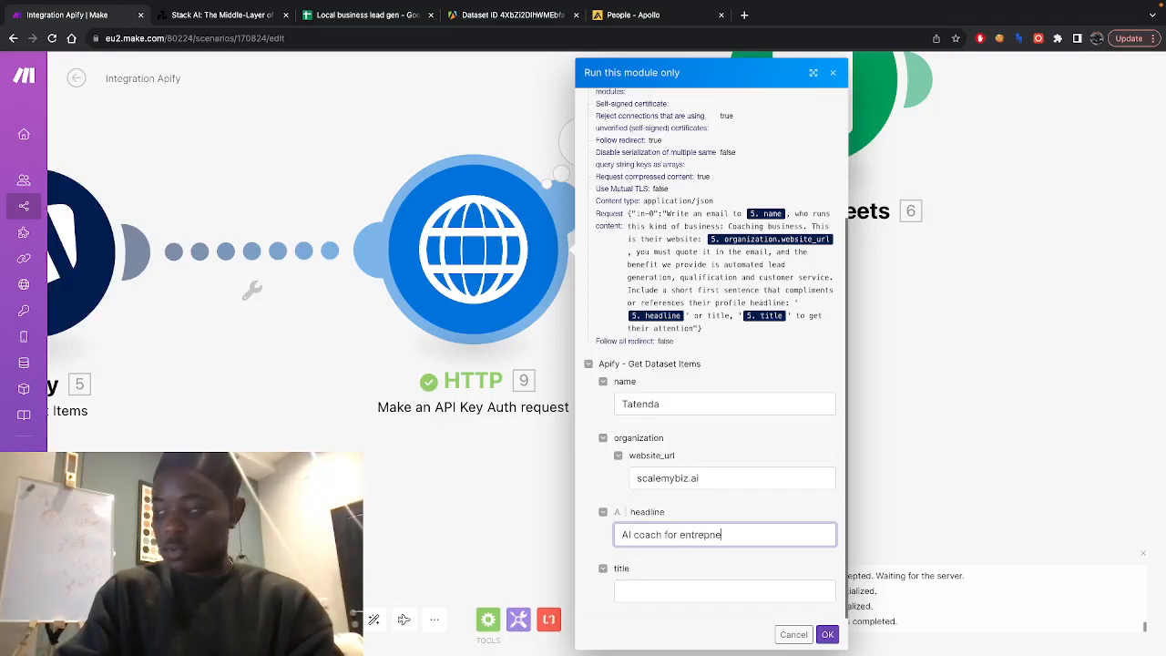
key(Backspace)
text(AI coach)
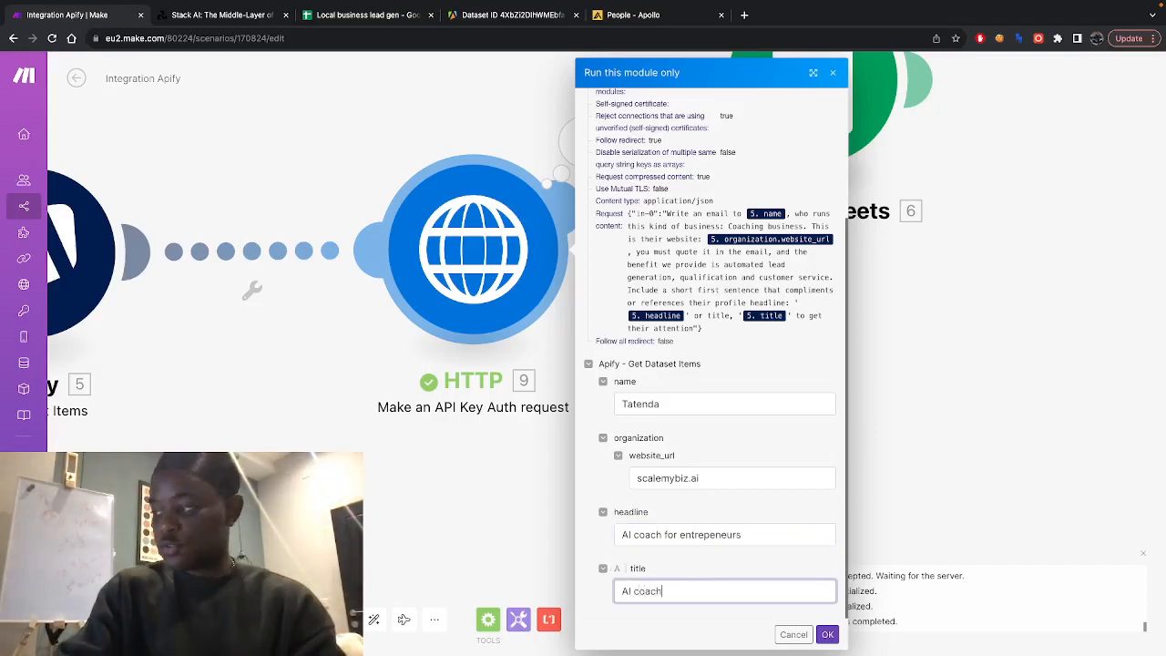
click(826, 635)
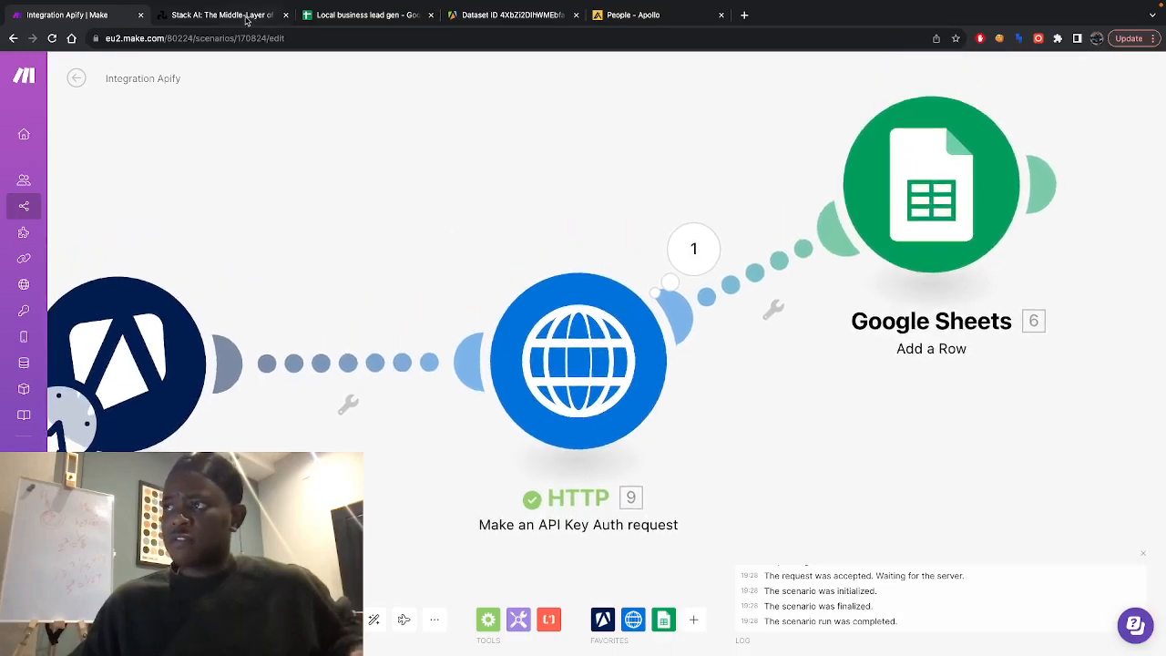
click(223, 15)
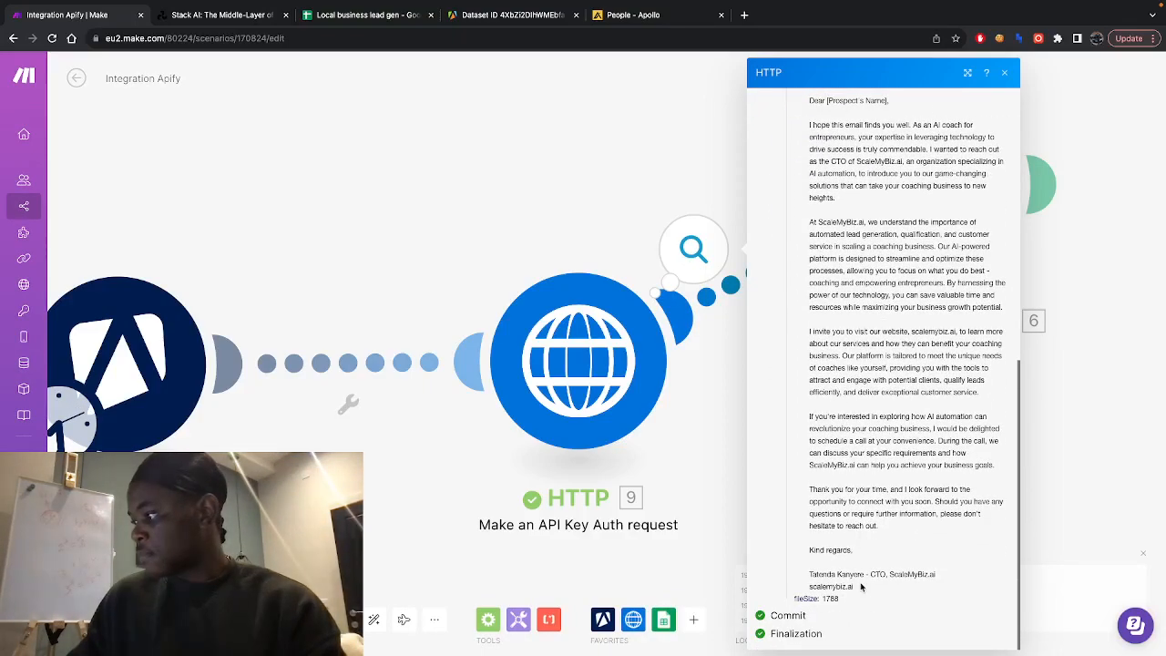
mouse_move(964, 604)
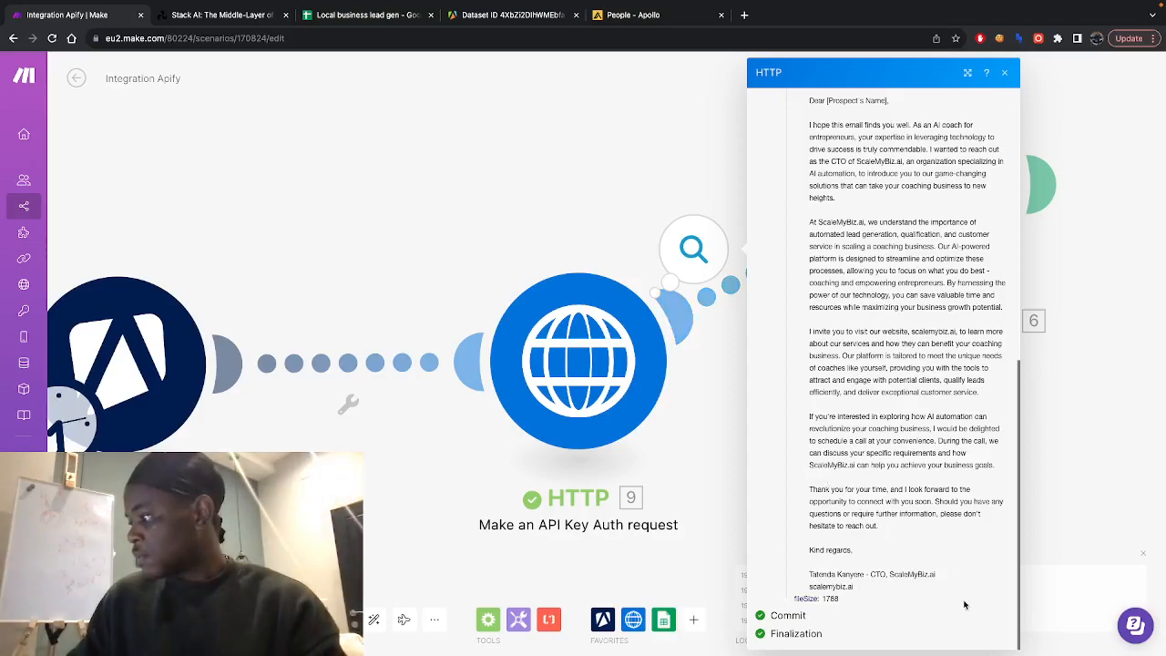
mouse_move(756, 459)
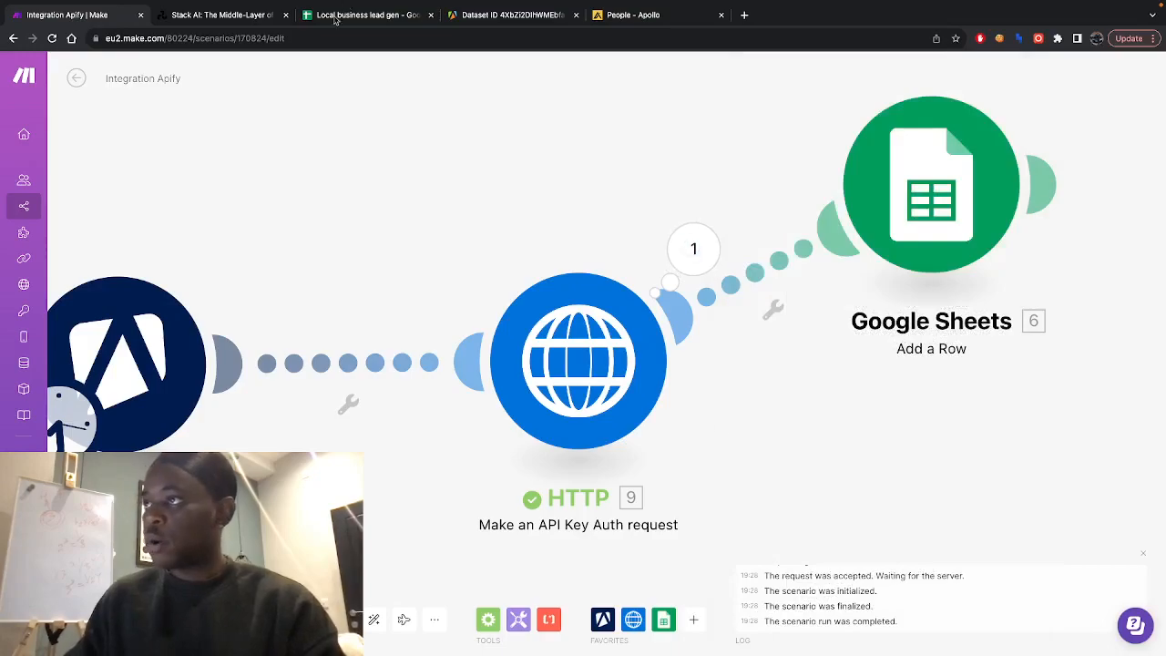
Run the full Apify to HTTP to Google Sheets scenario once, then view the lead spreadsheet
click(219, 15)
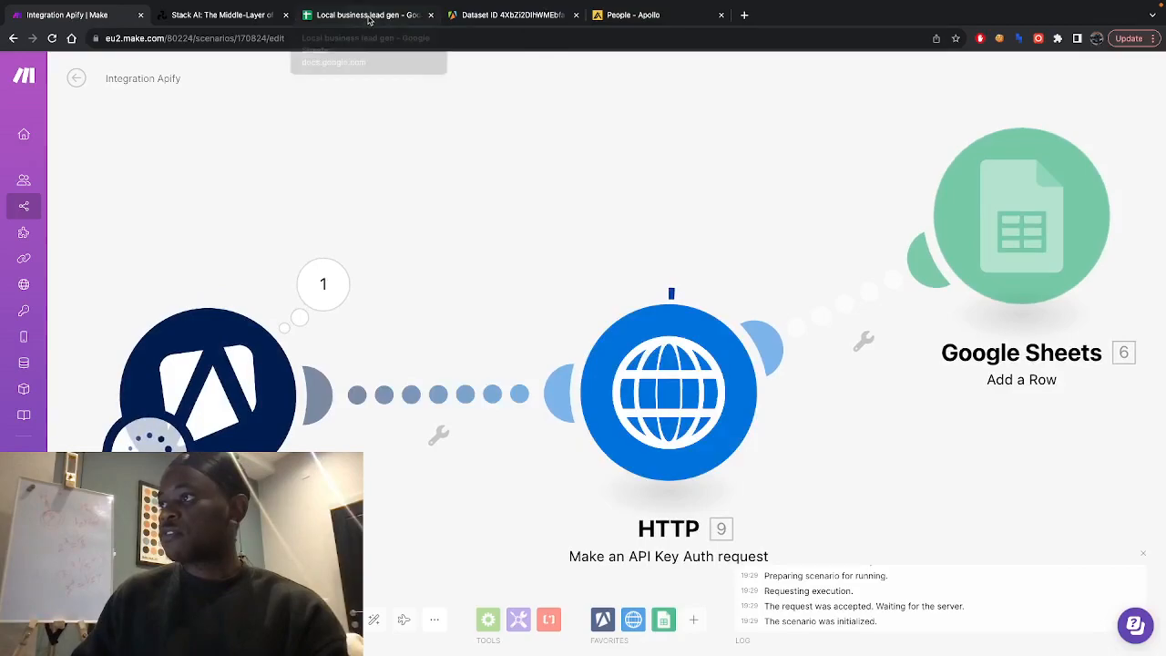
click(369, 15)
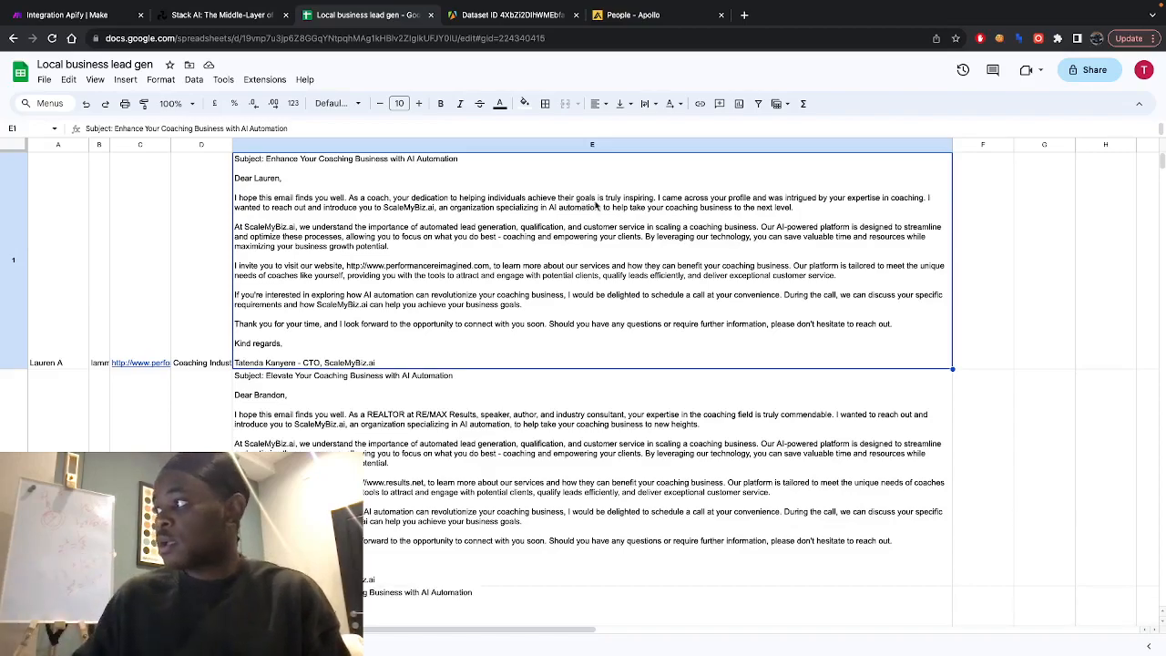
mouse_move(760, 182)
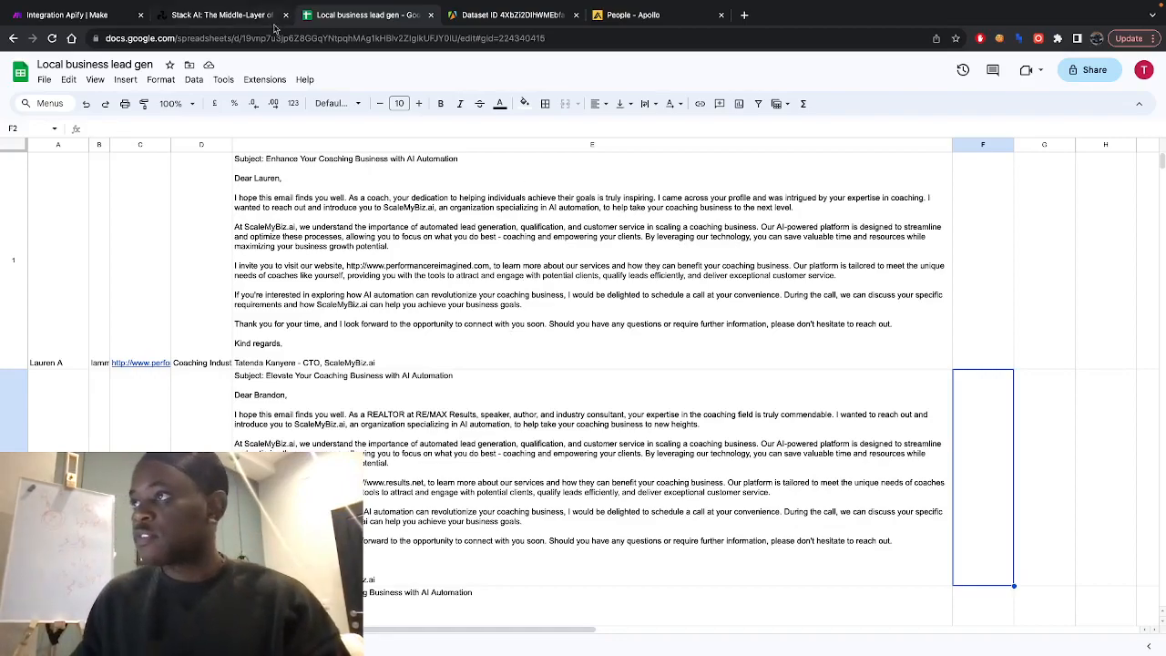
Confirm column E holds generated cold emails, then return to the Stack AI outreach flow
click(218, 15)
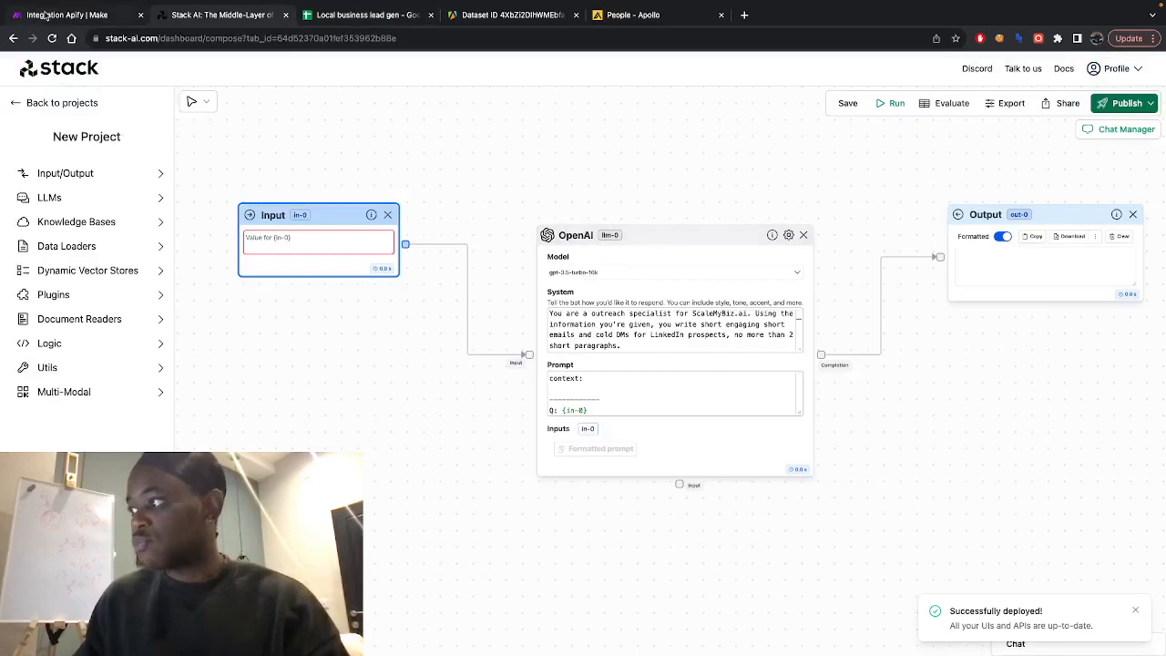
click(364, 15)
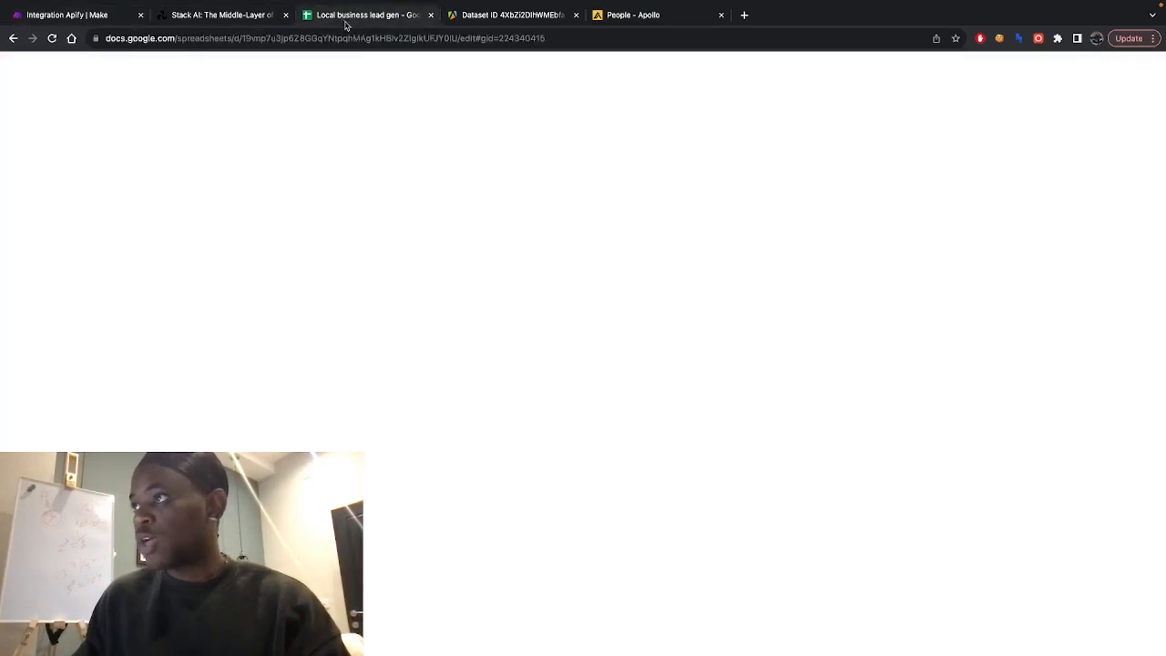
click(364, 14)
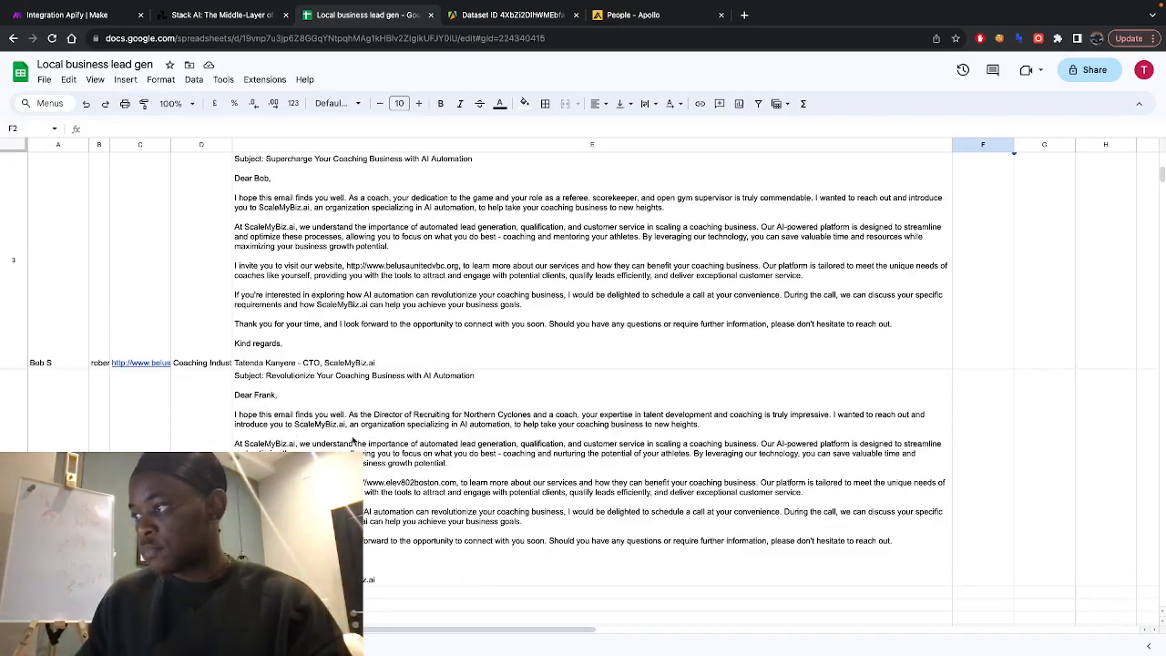
click(592, 410)
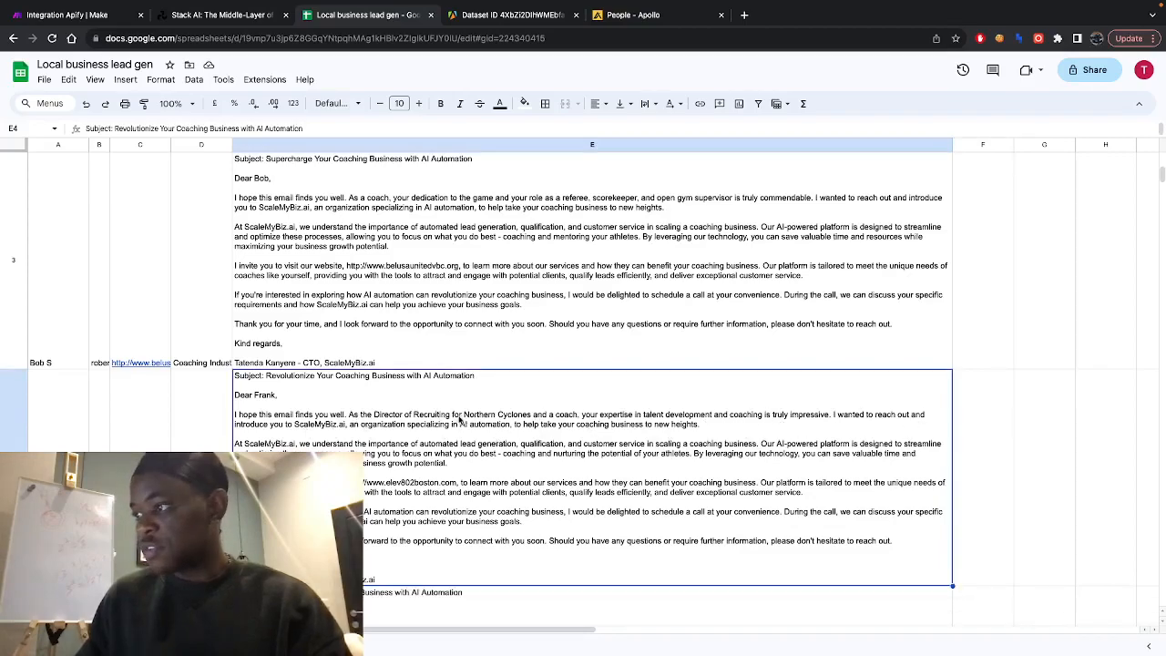
mouse_move(670, 425)
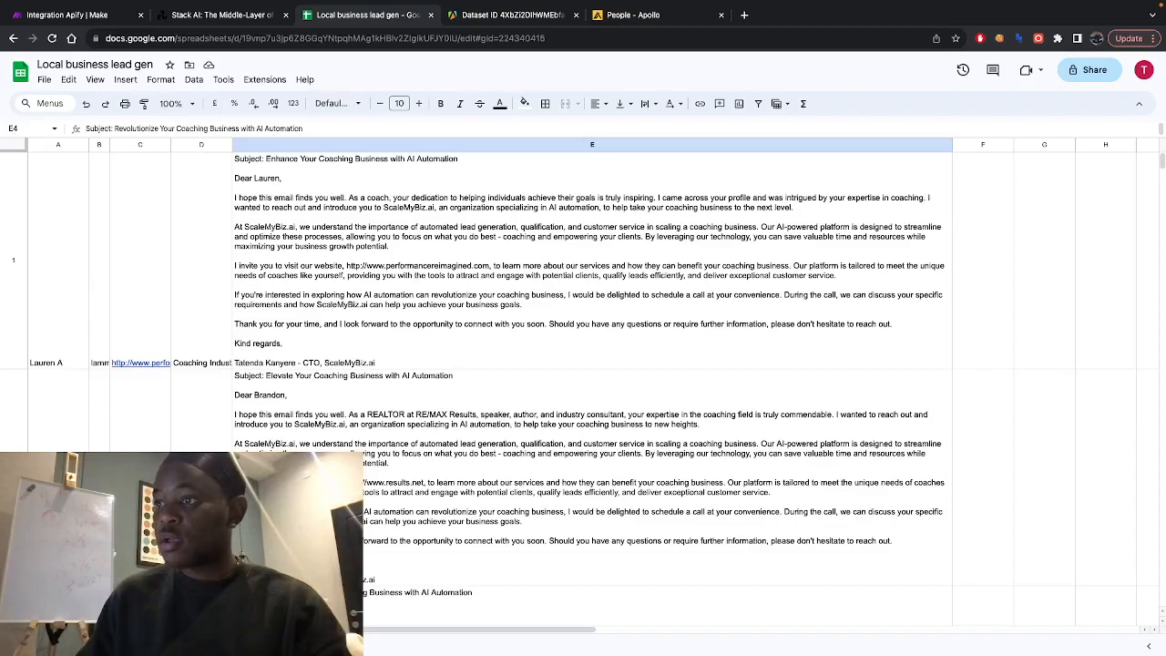
click(219, 14)
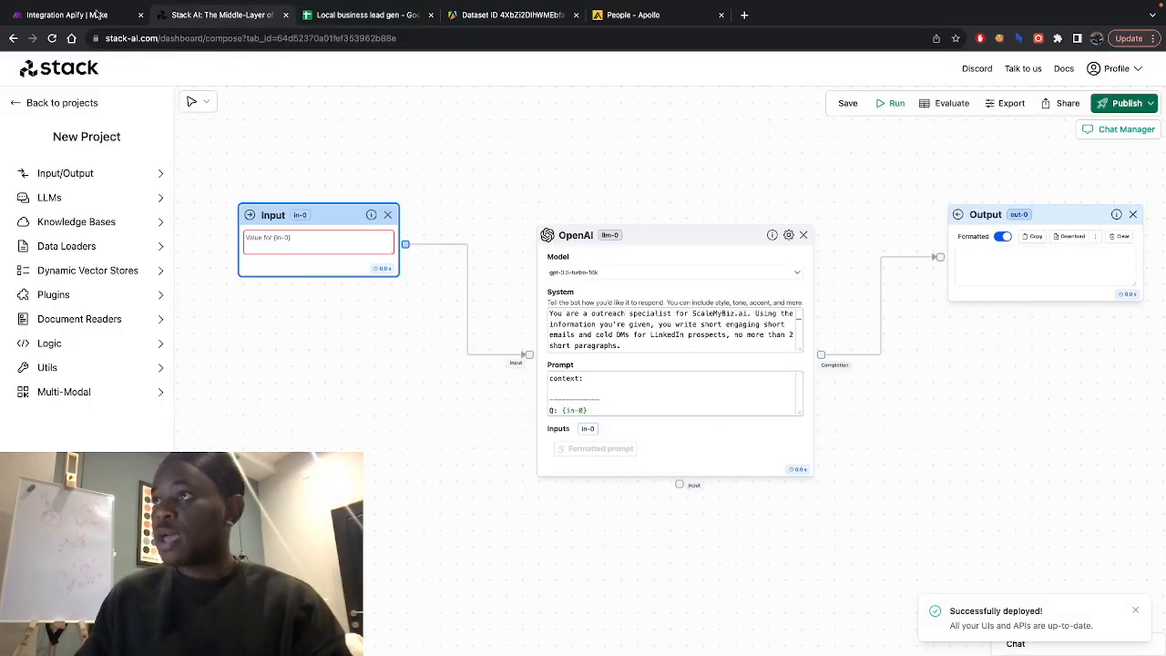